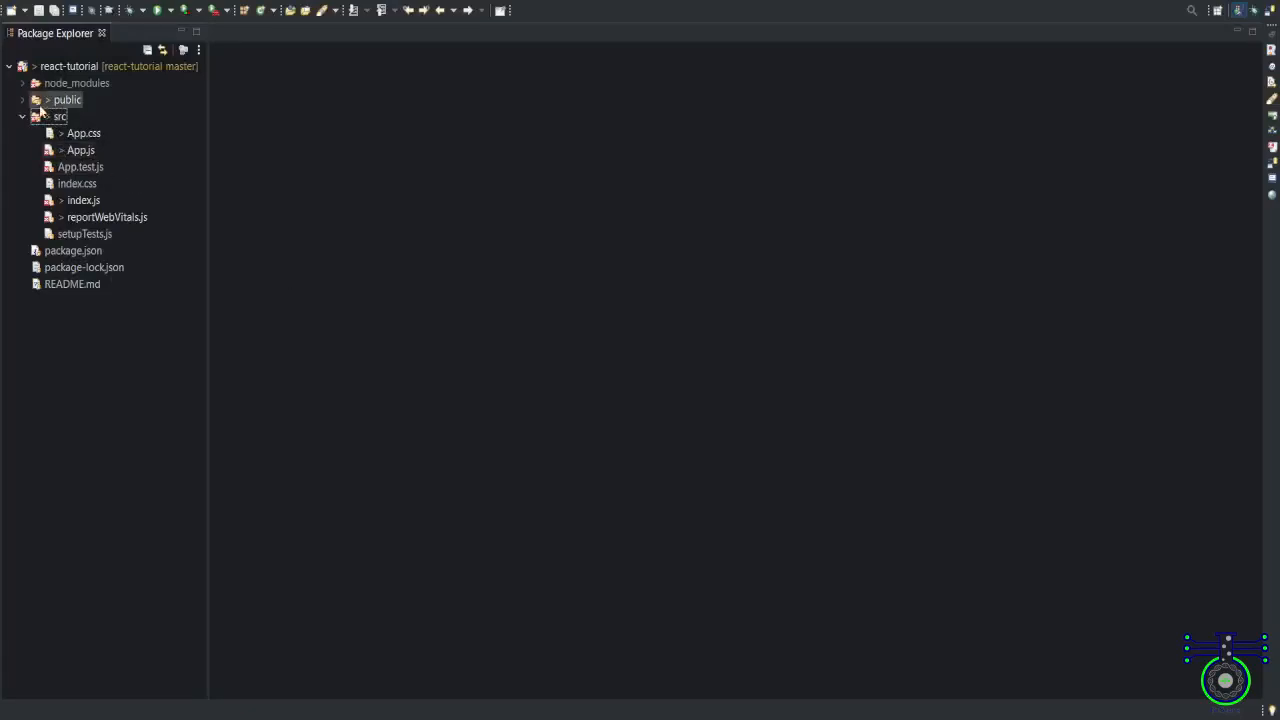
Walk through the src files: App.css, App.js, App.test.js, index.css, index.js, setupTests.js, README.md
click(56, 116)
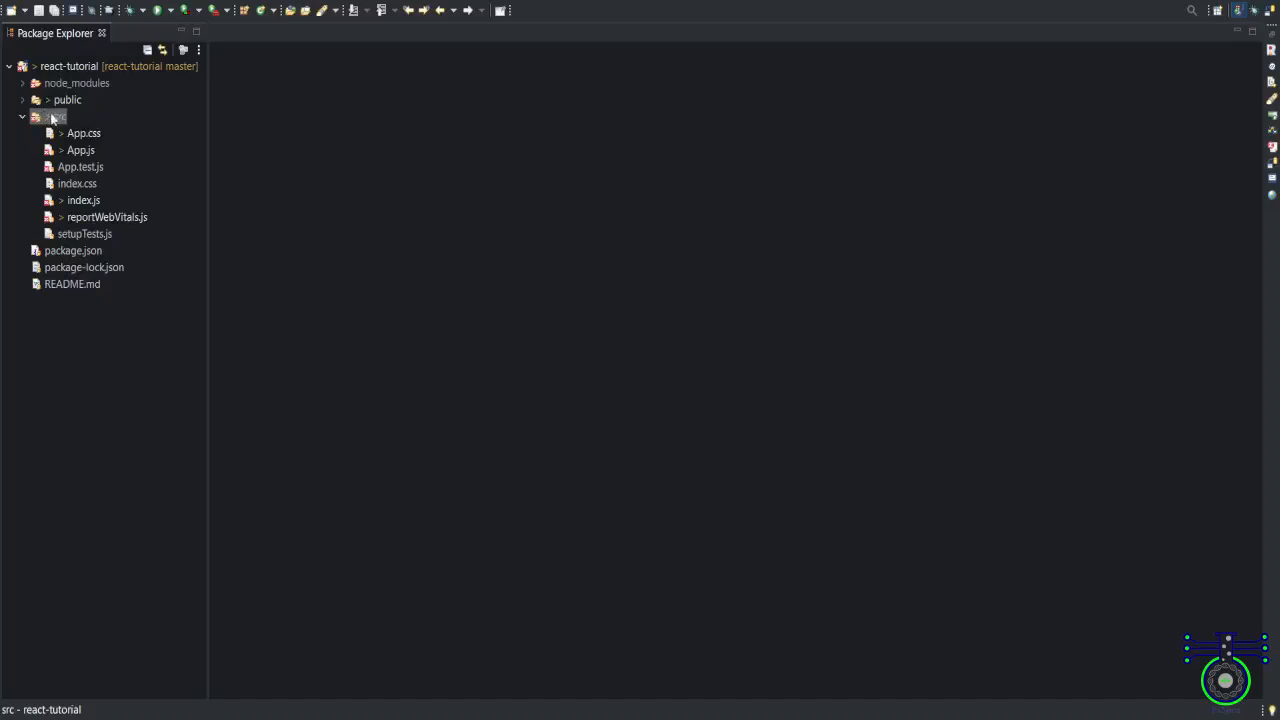
click(81, 132)
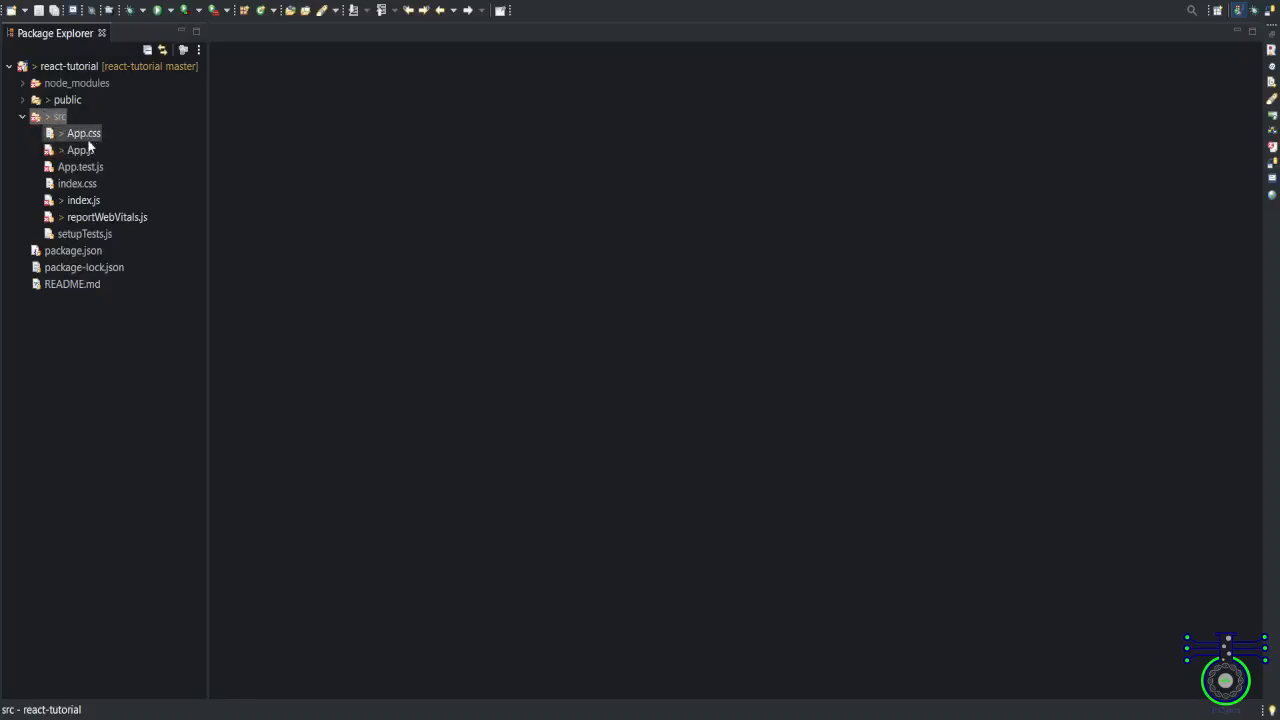
click(80, 150)
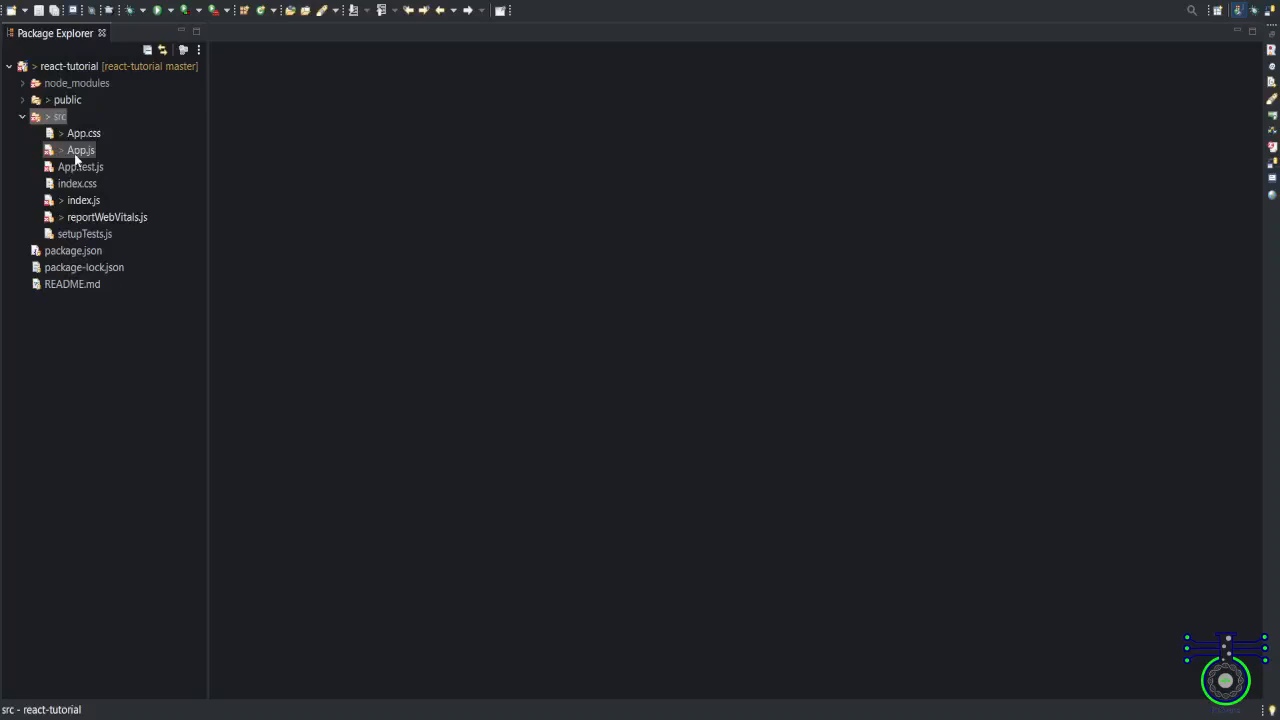
click(80, 167)
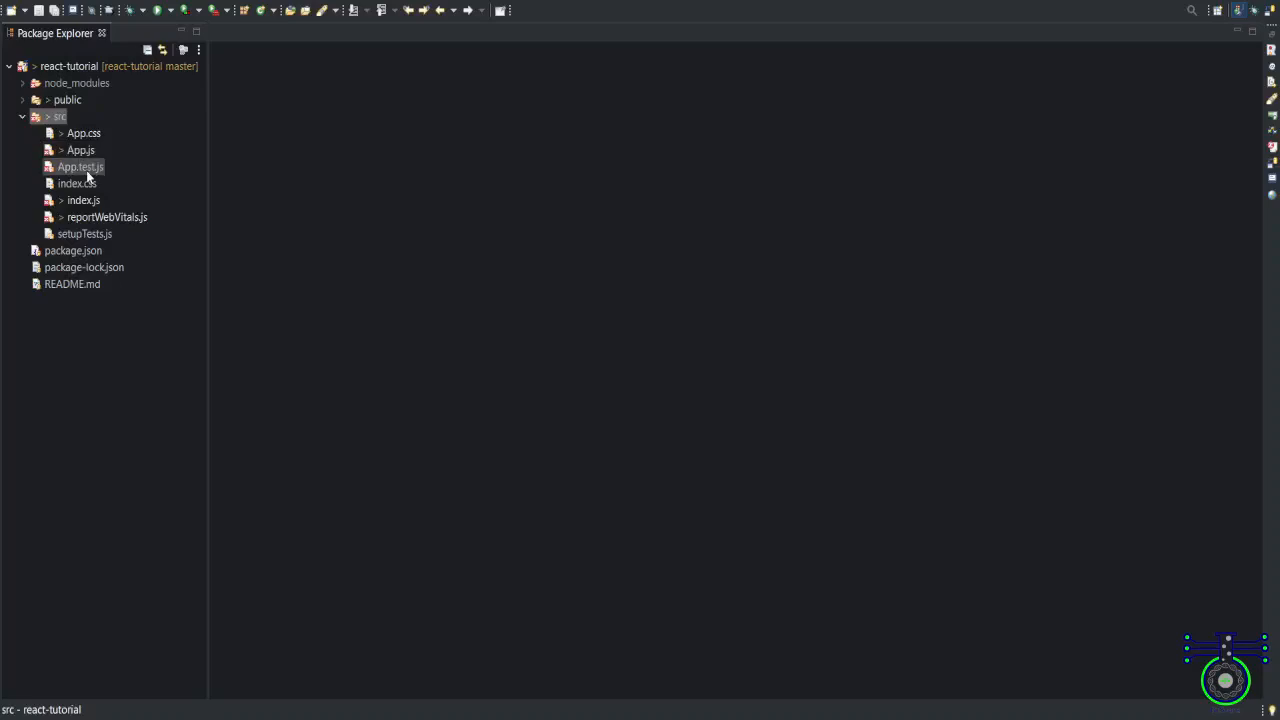
click(77, 183)
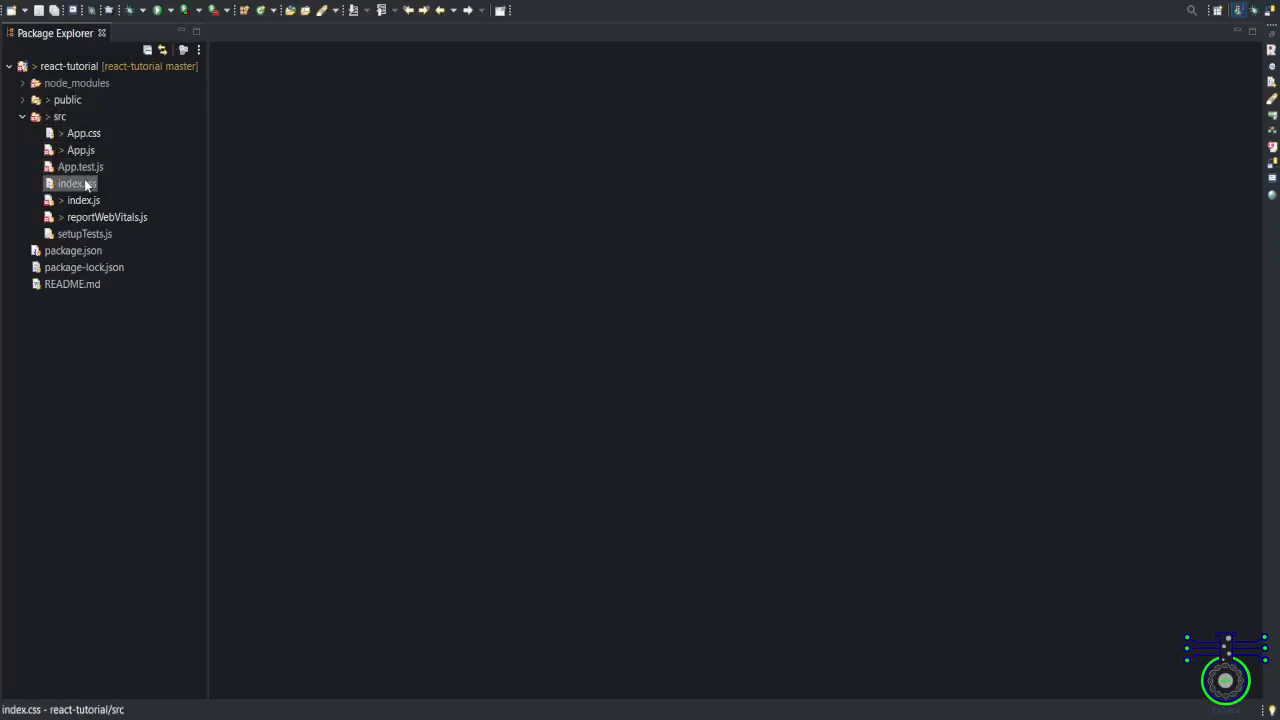
click(106, 217)
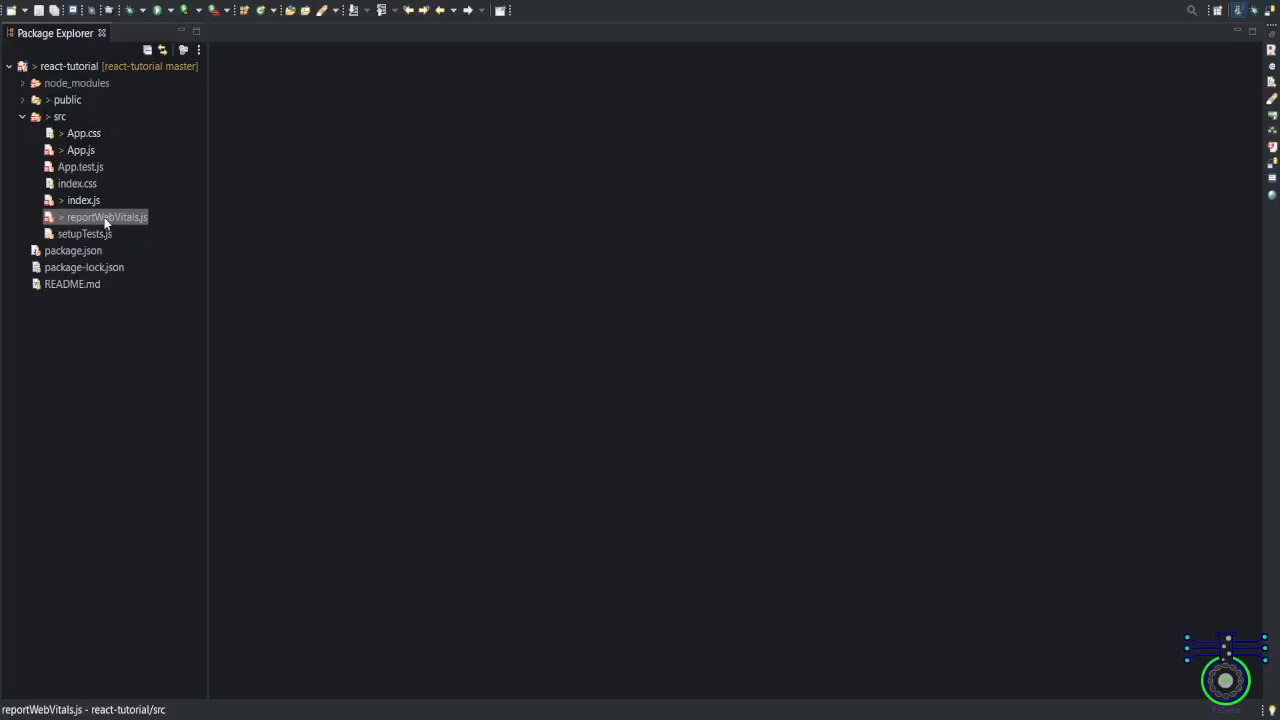
click(84, 233)
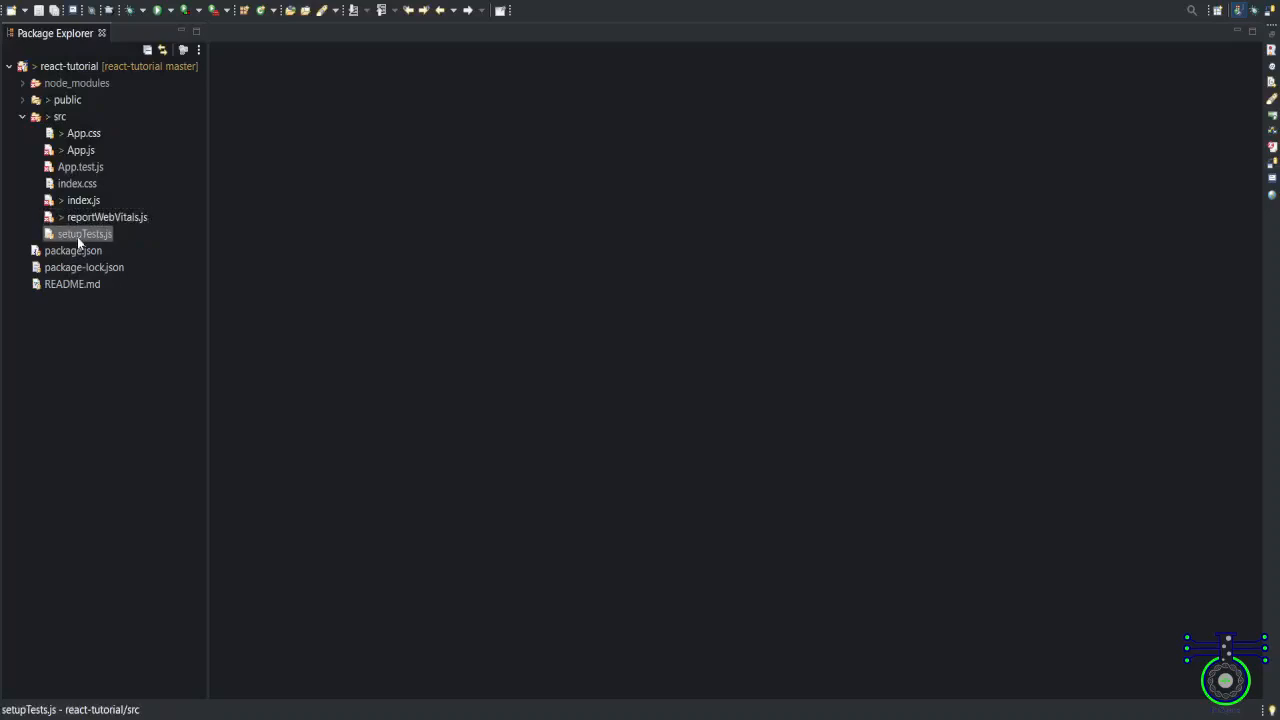
mouse_move(151, 184)
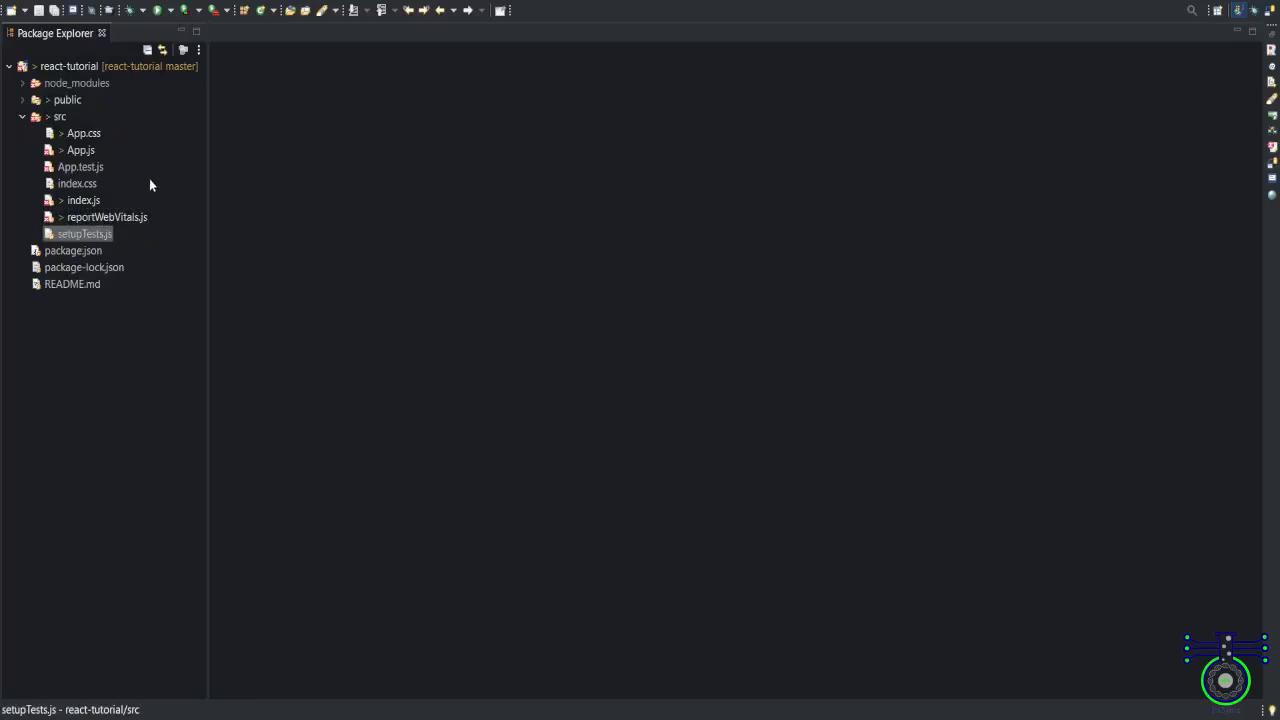
mouse_move(156, 181)
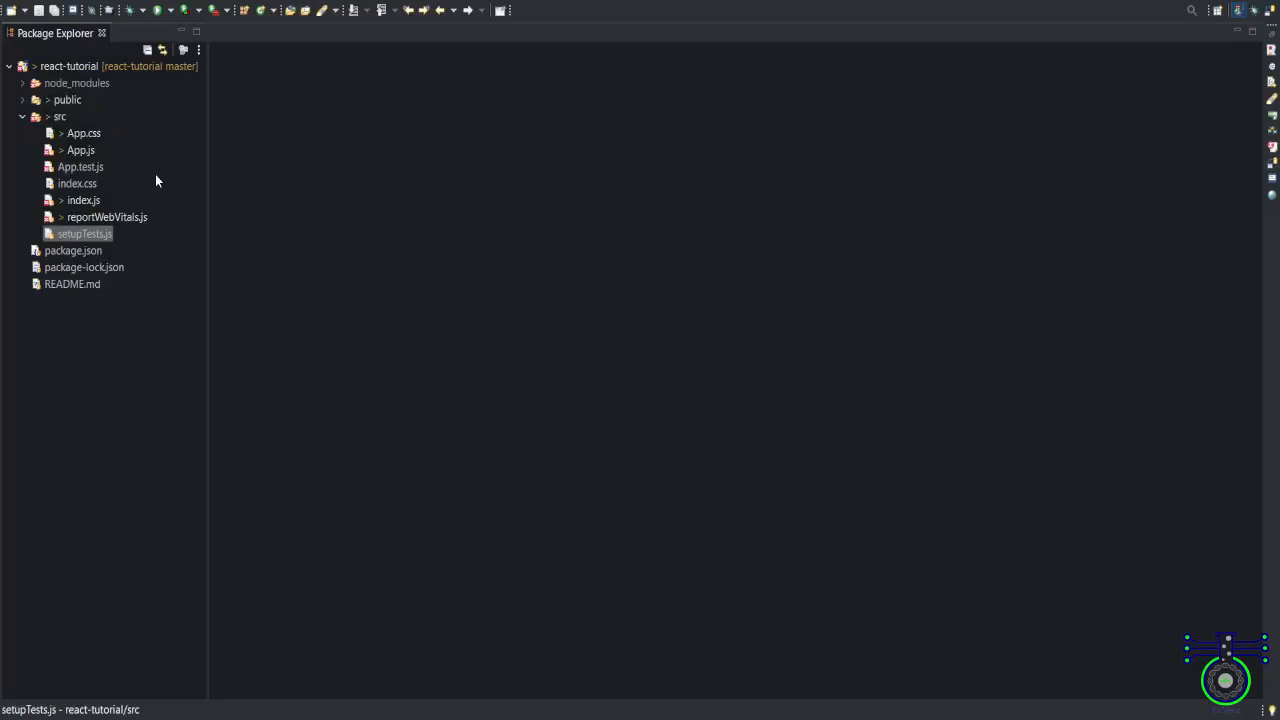
click(72, 283)
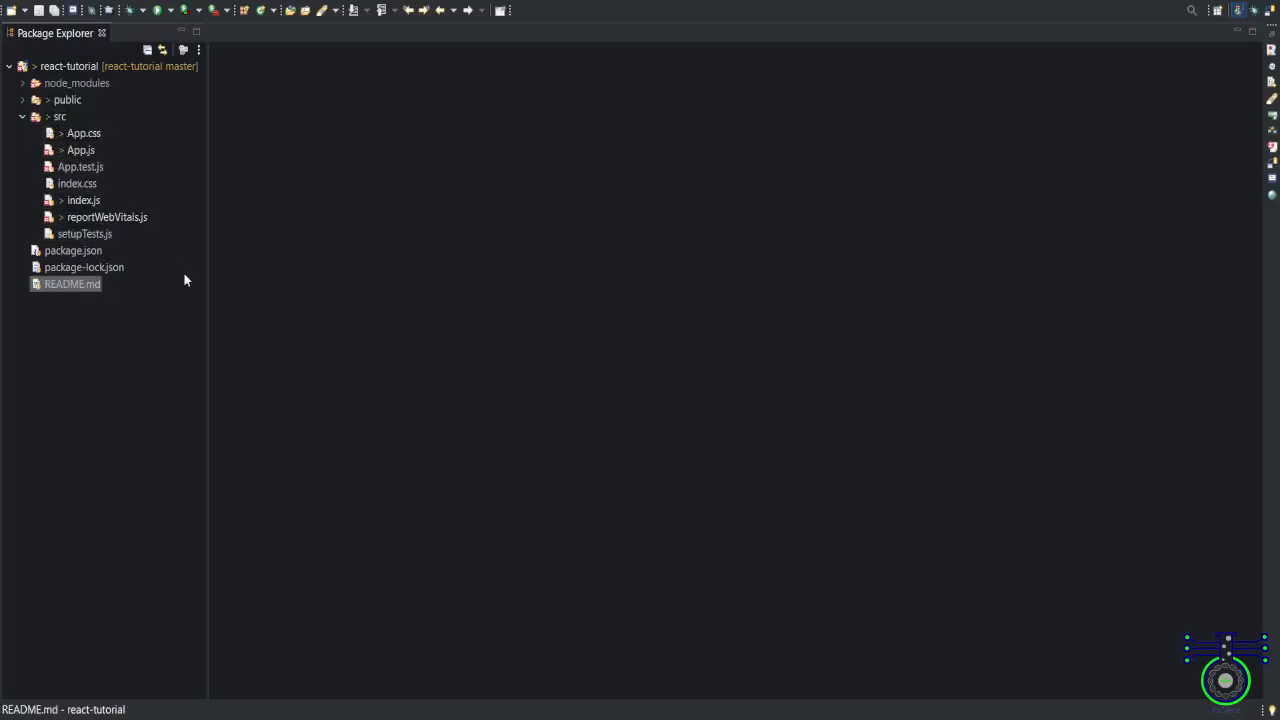
mouse_move(167, 217)
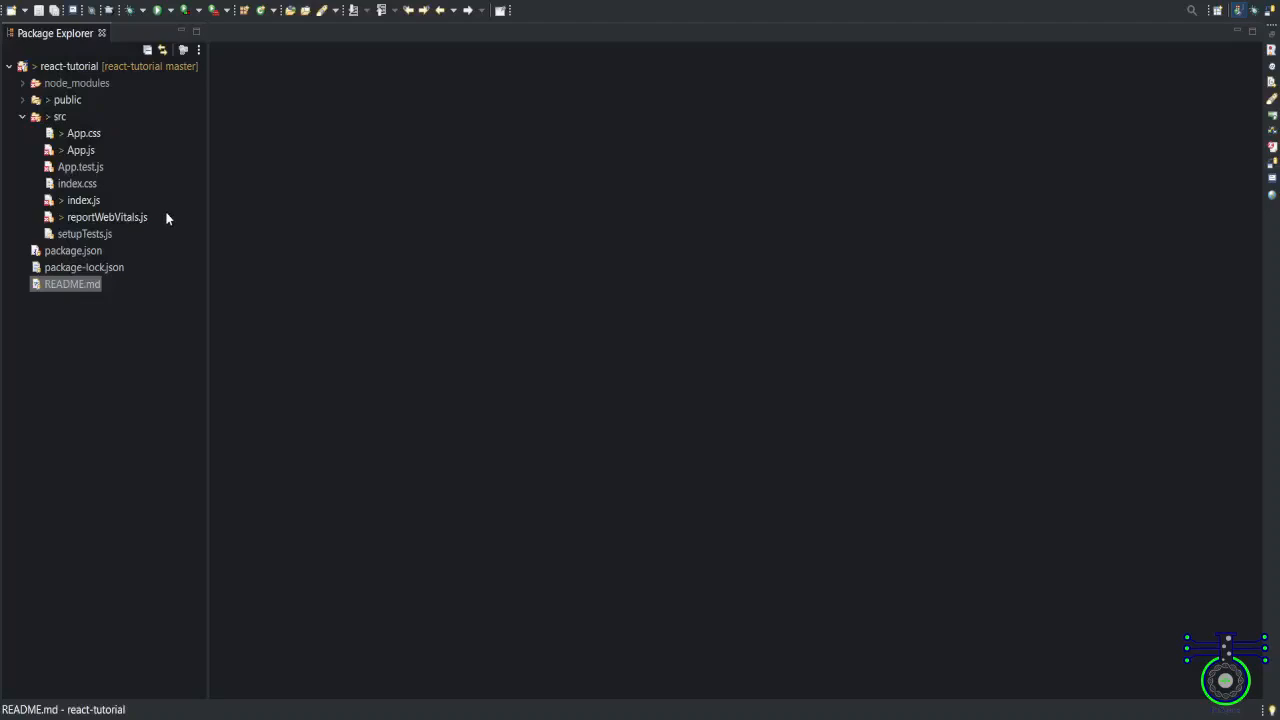
click(83, 200)
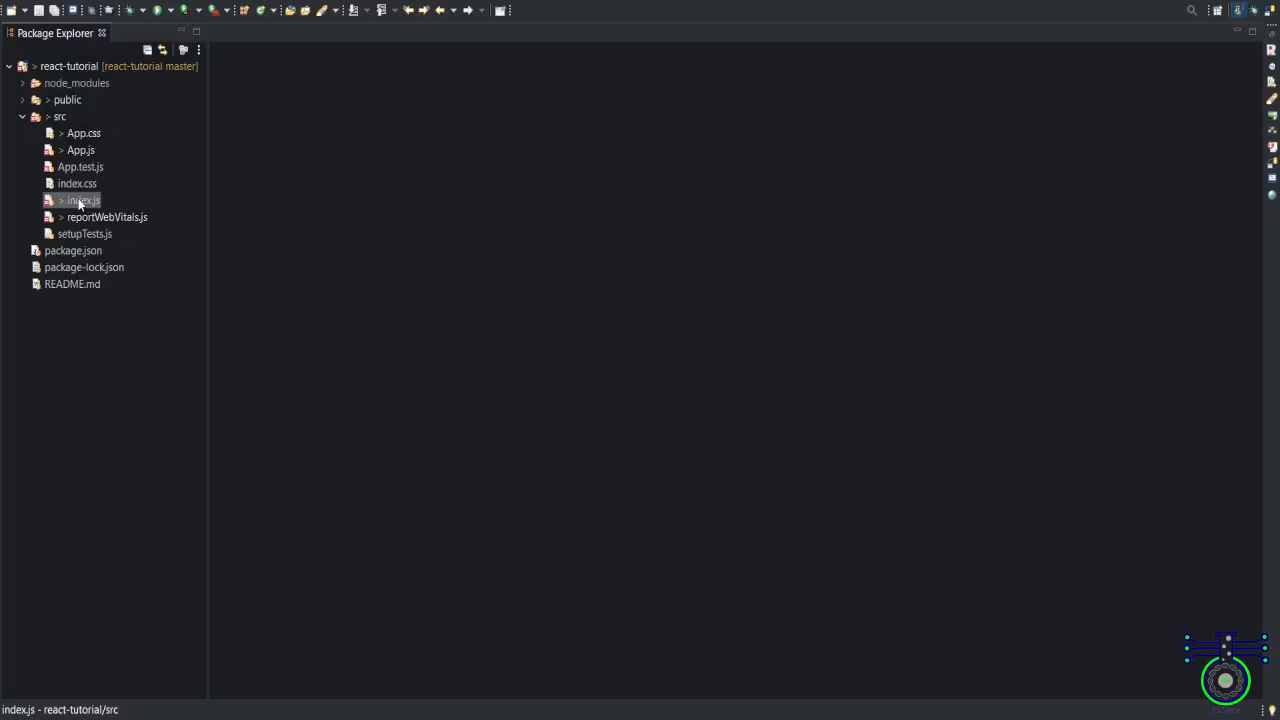
mouse_move(122, 204)
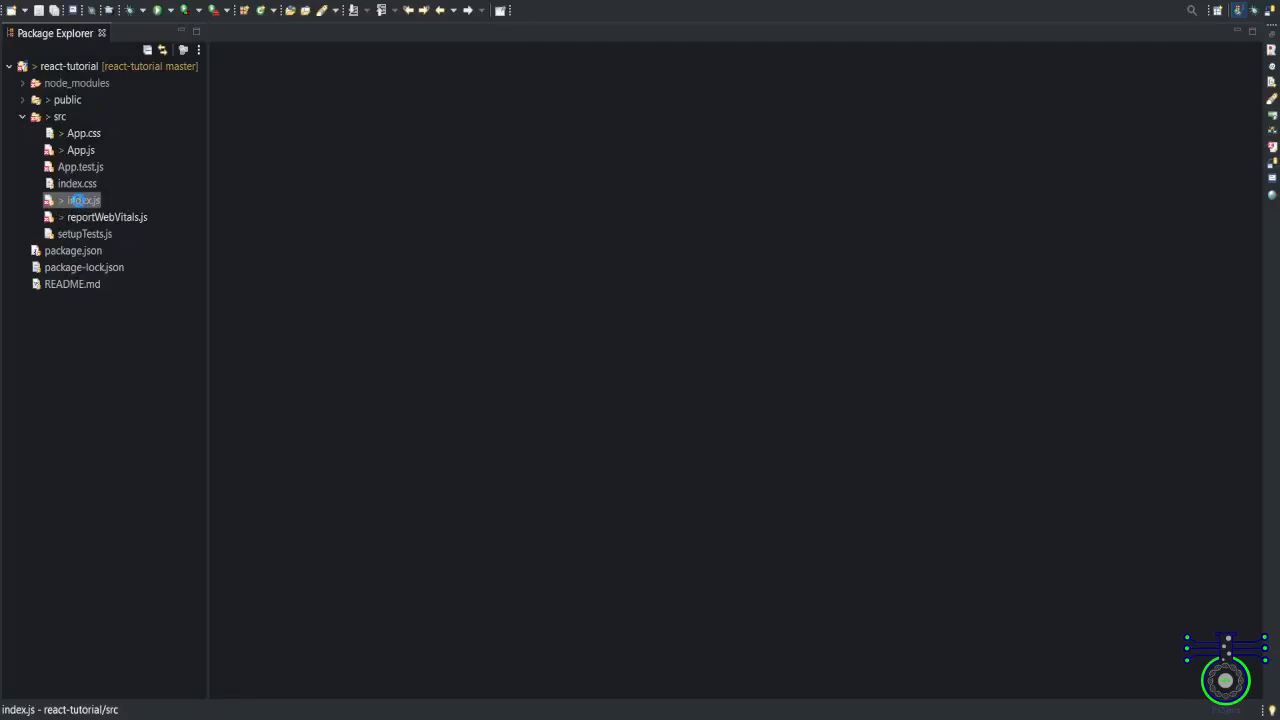
Open index.js, highlight the render block and add blank lines below the ReactDOM import
double_click(82, 200)
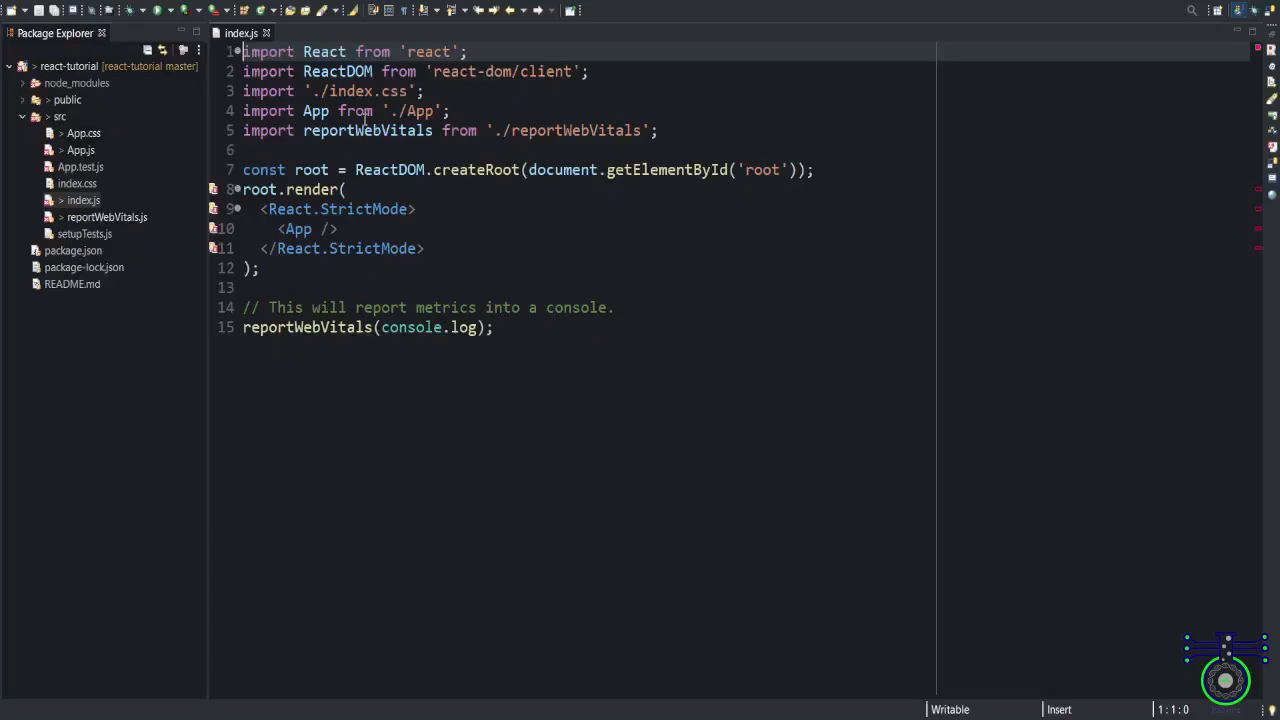
double_click(323, 51)
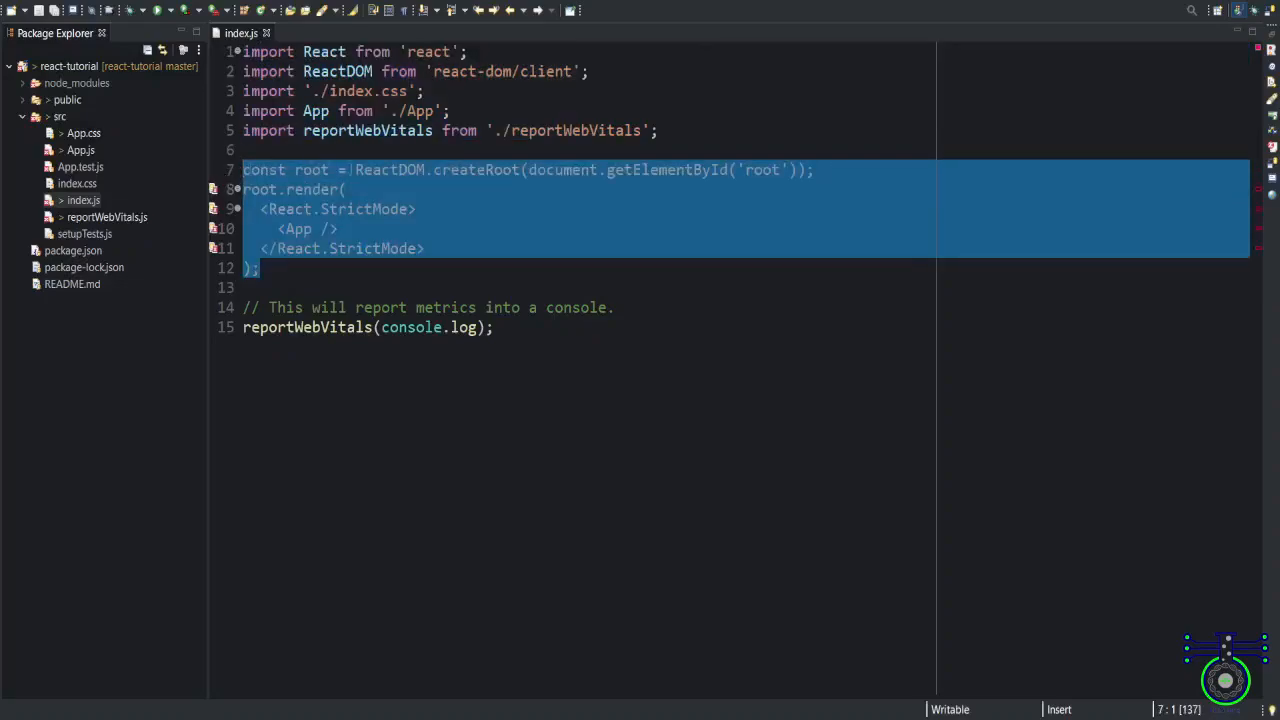
double_click(389, 169)
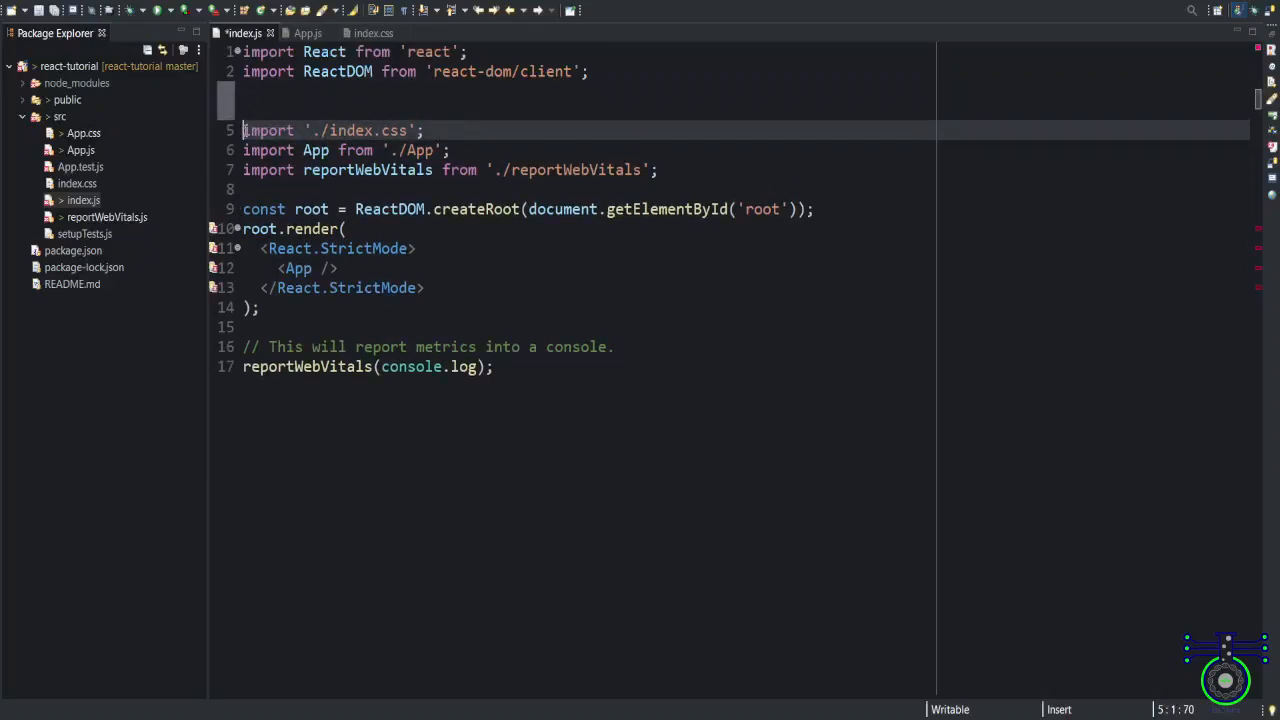
drag(243, 130, 243, 188)
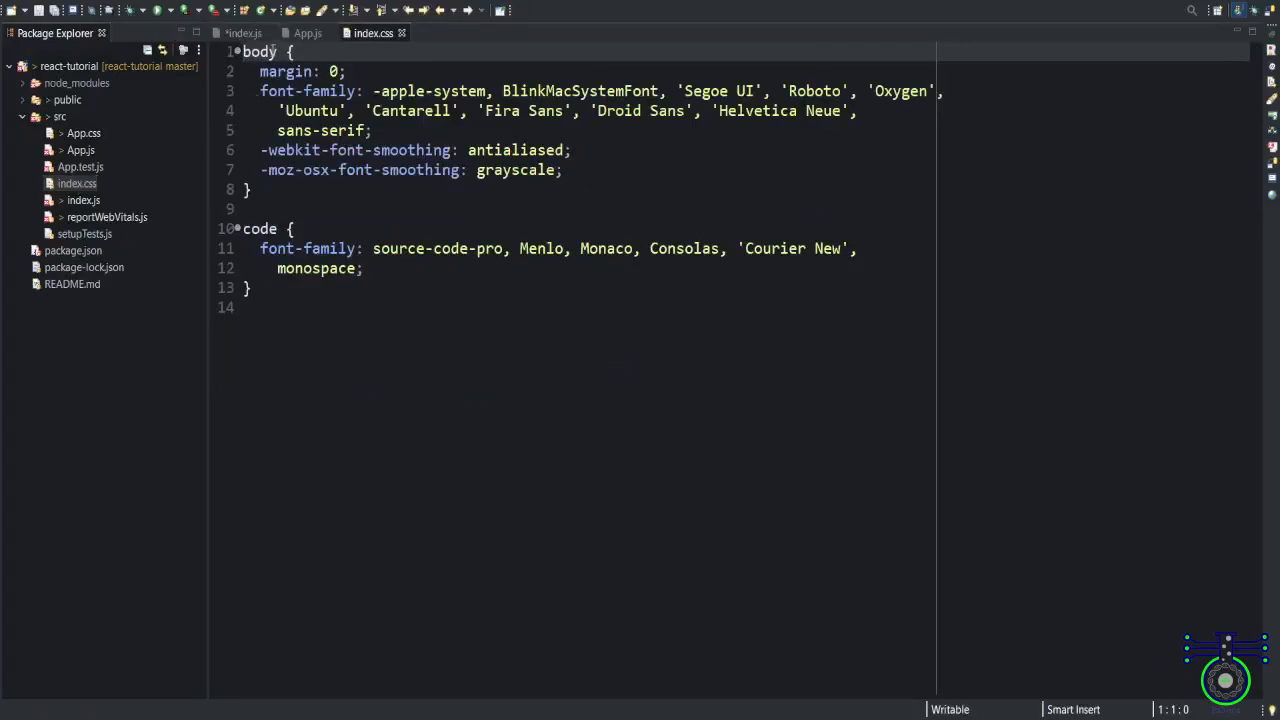
Inspect the body rule in index.css, then switch back to the unsaved index.js
double_click(257, 52)
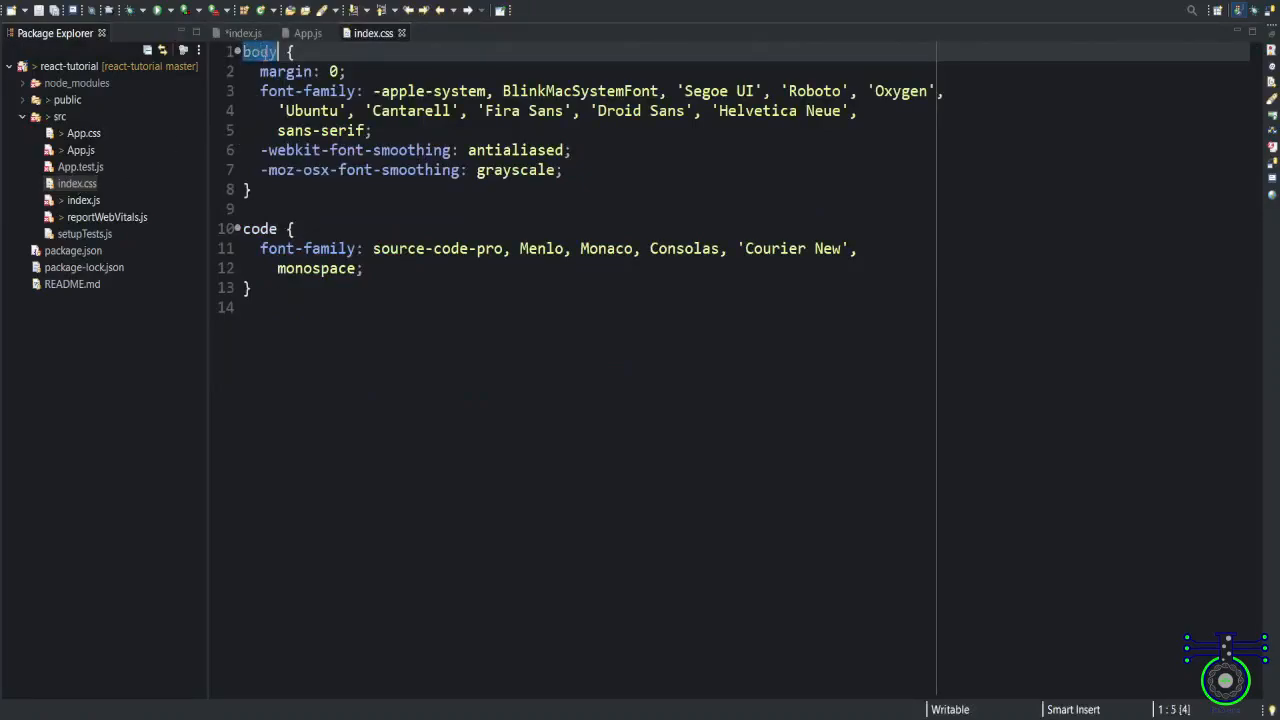
double_click(260, 228)
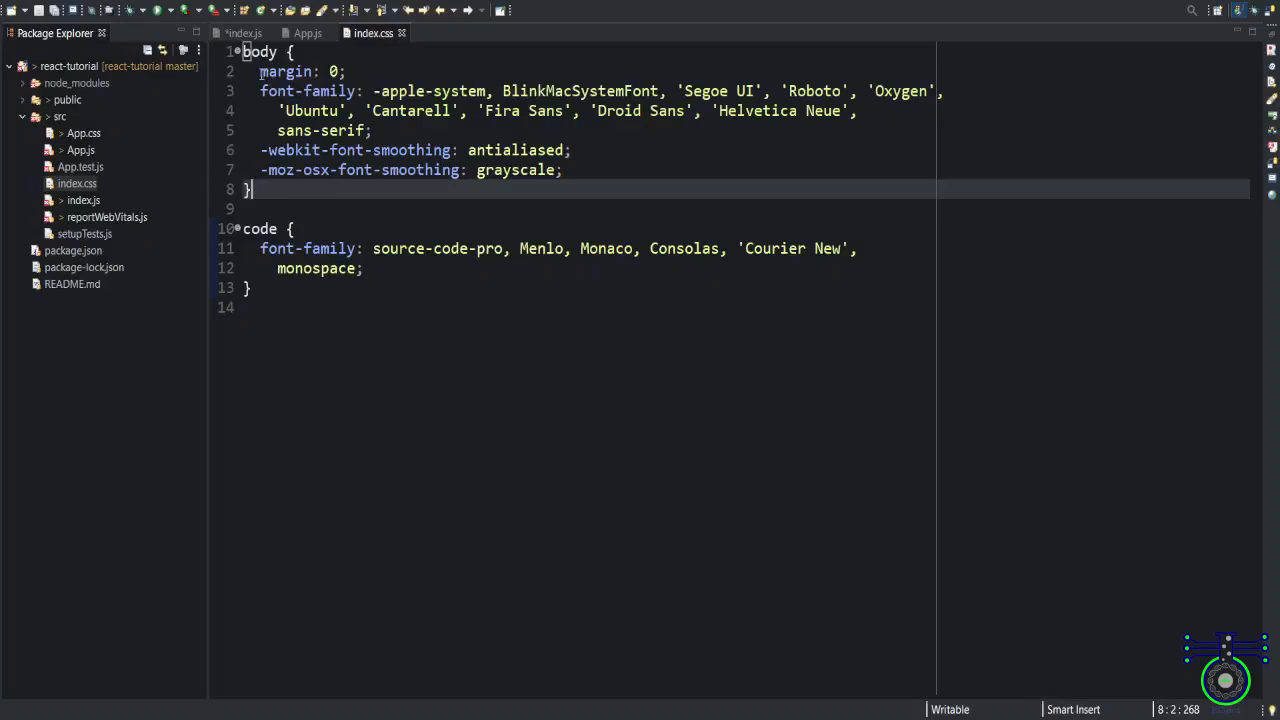
click(270, 32)
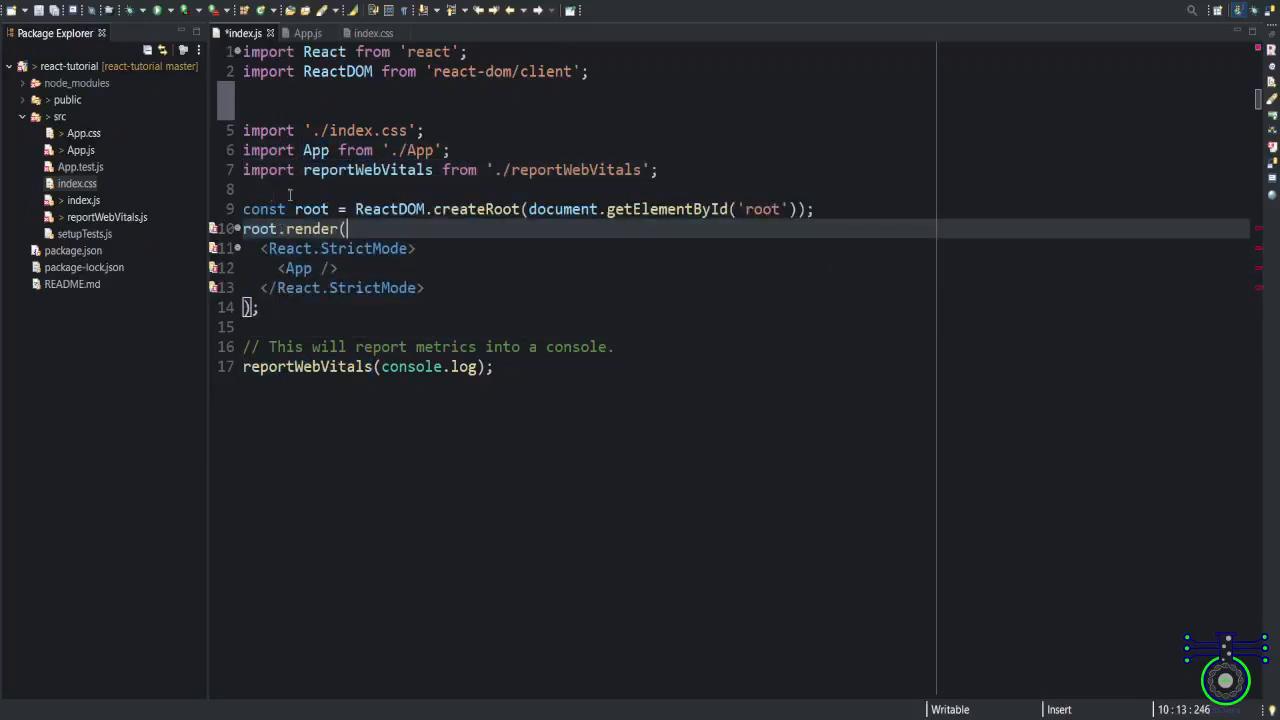
Highlight root.render, createRoot and the getElementById argument in index.js
double_click(390, 209)
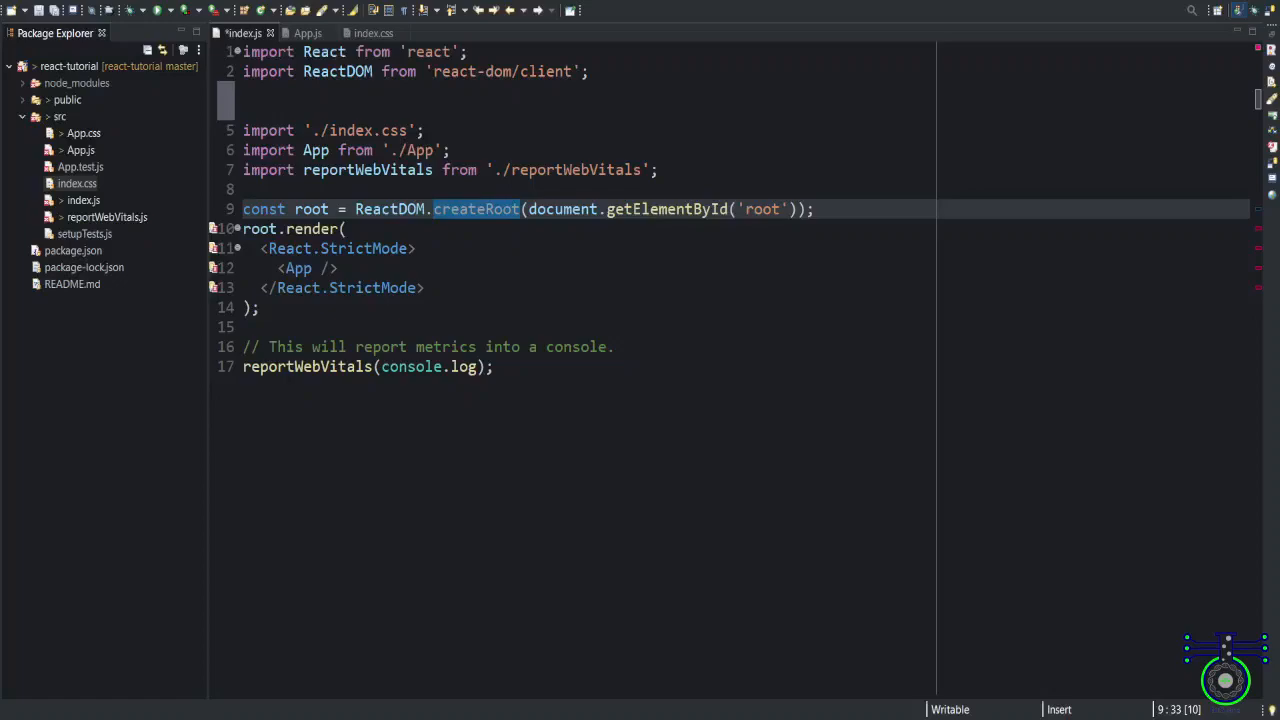
double_click(561, 209)
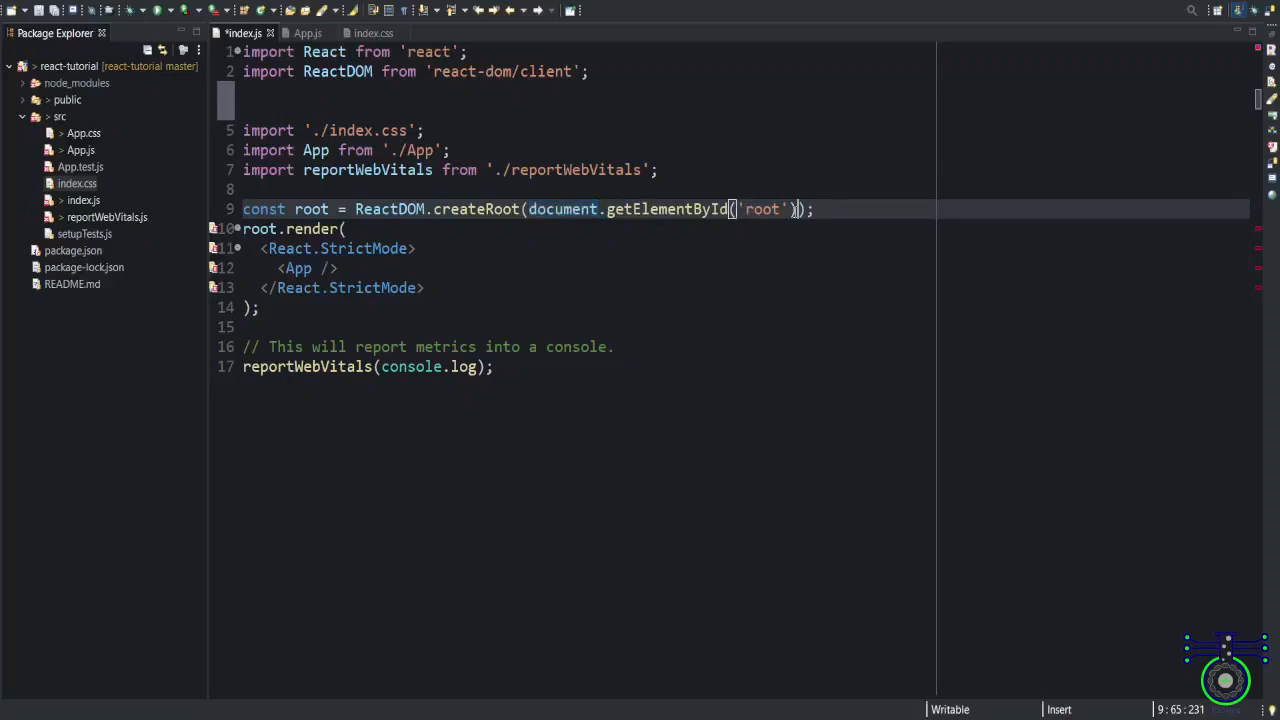
double_click(762, 209)
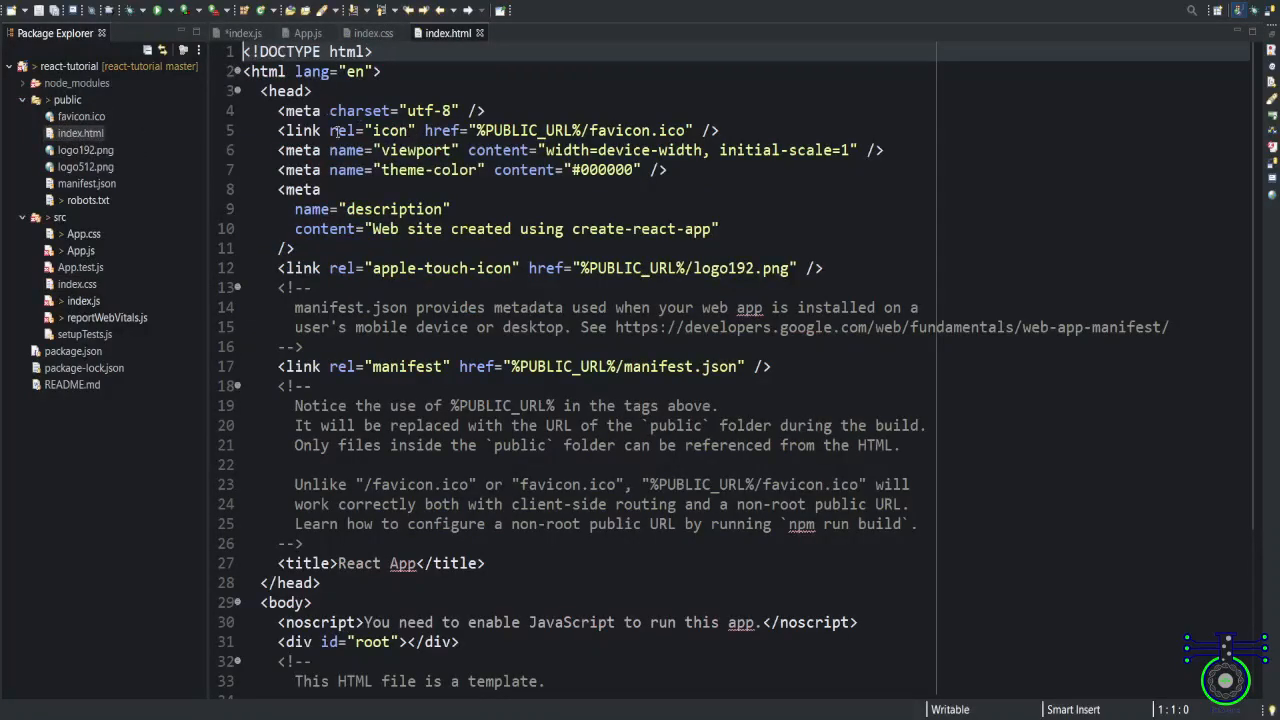
scroll(down, 3)
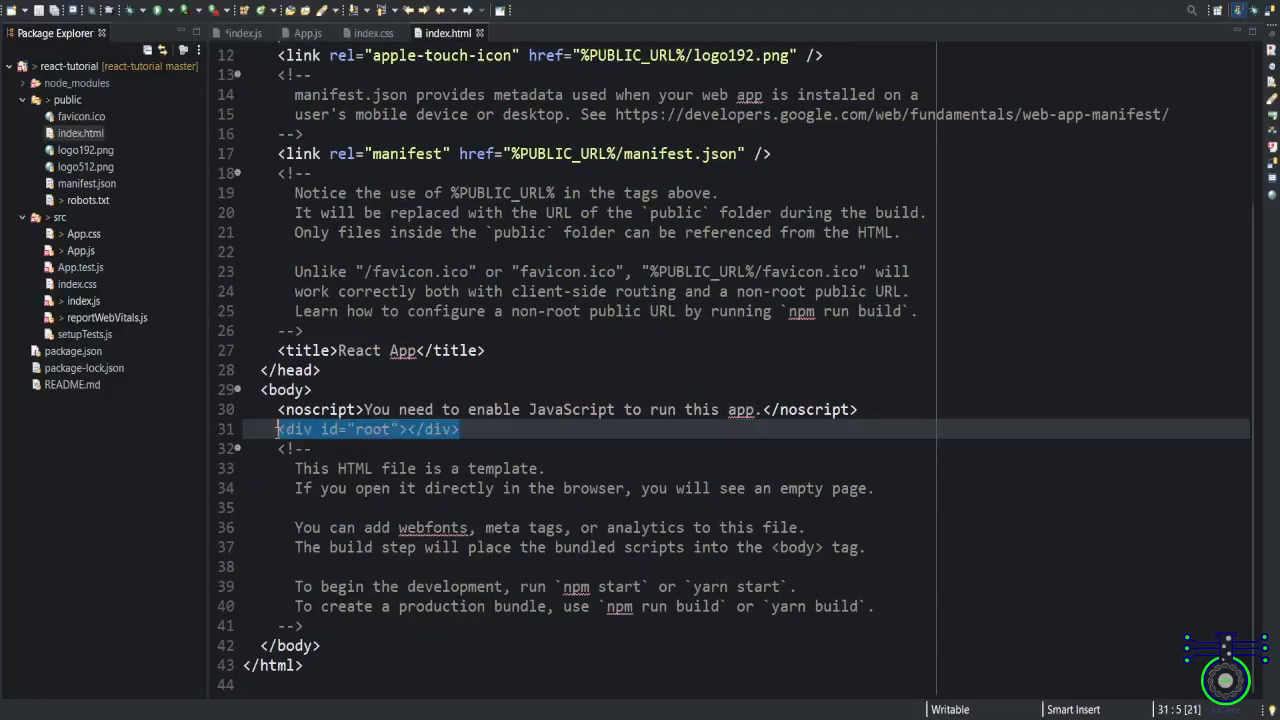
click(240, 33)
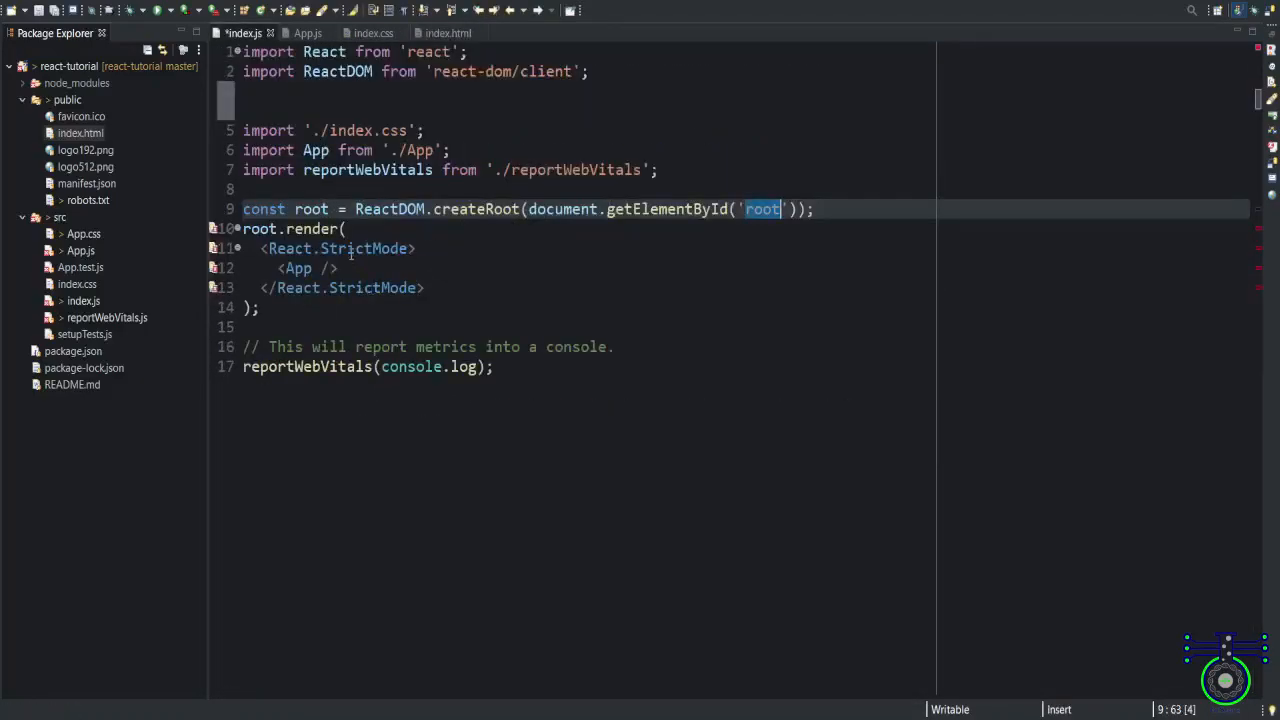
mouse_move(595, 279)
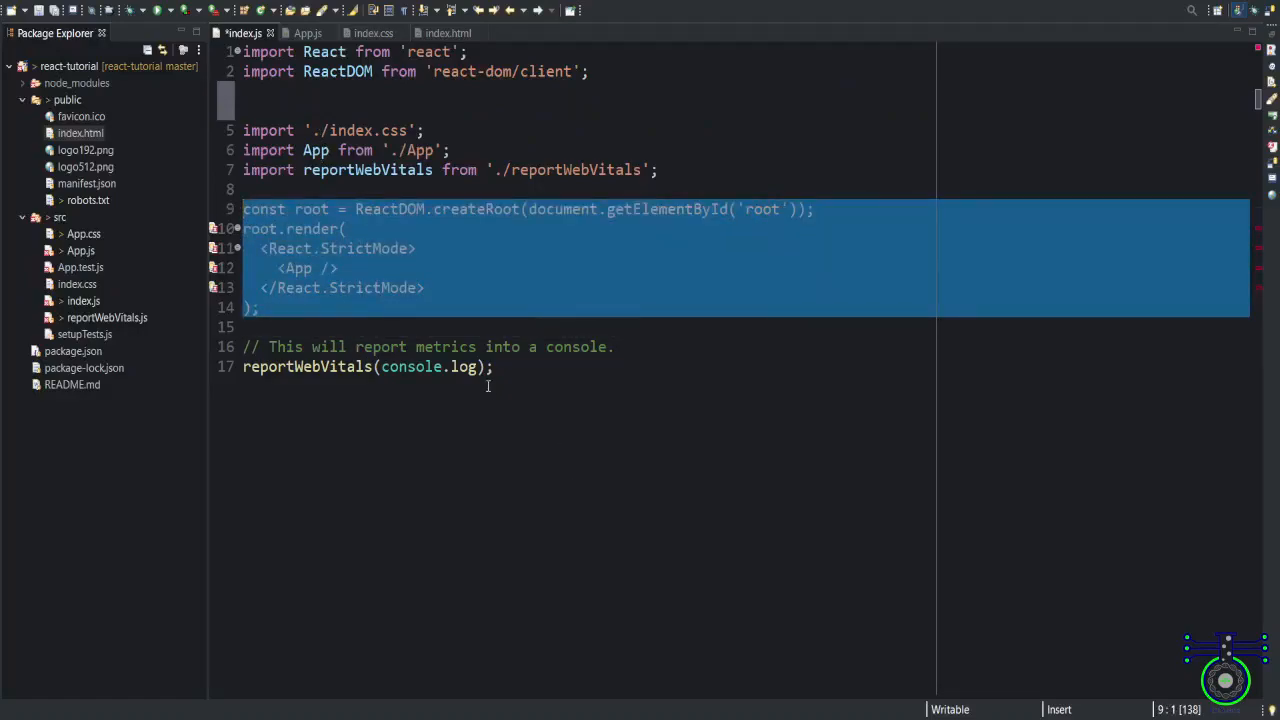
click(438, 31)
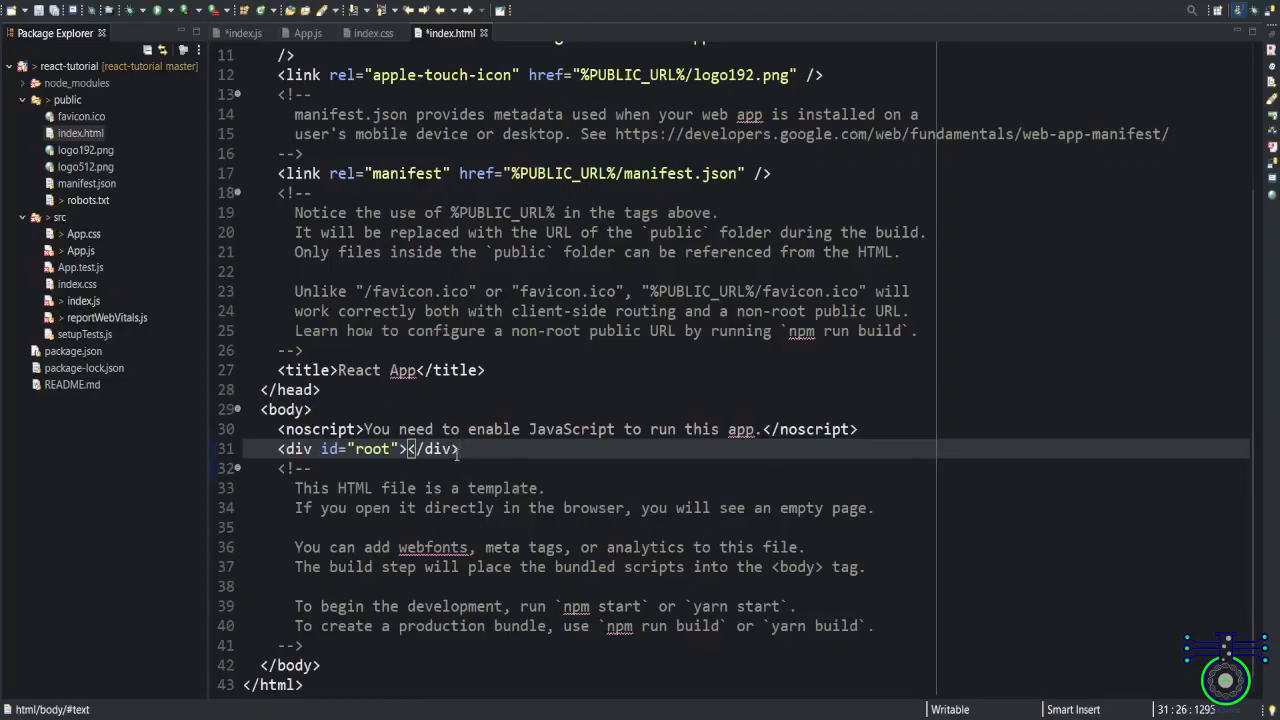
double_click(373, 448)
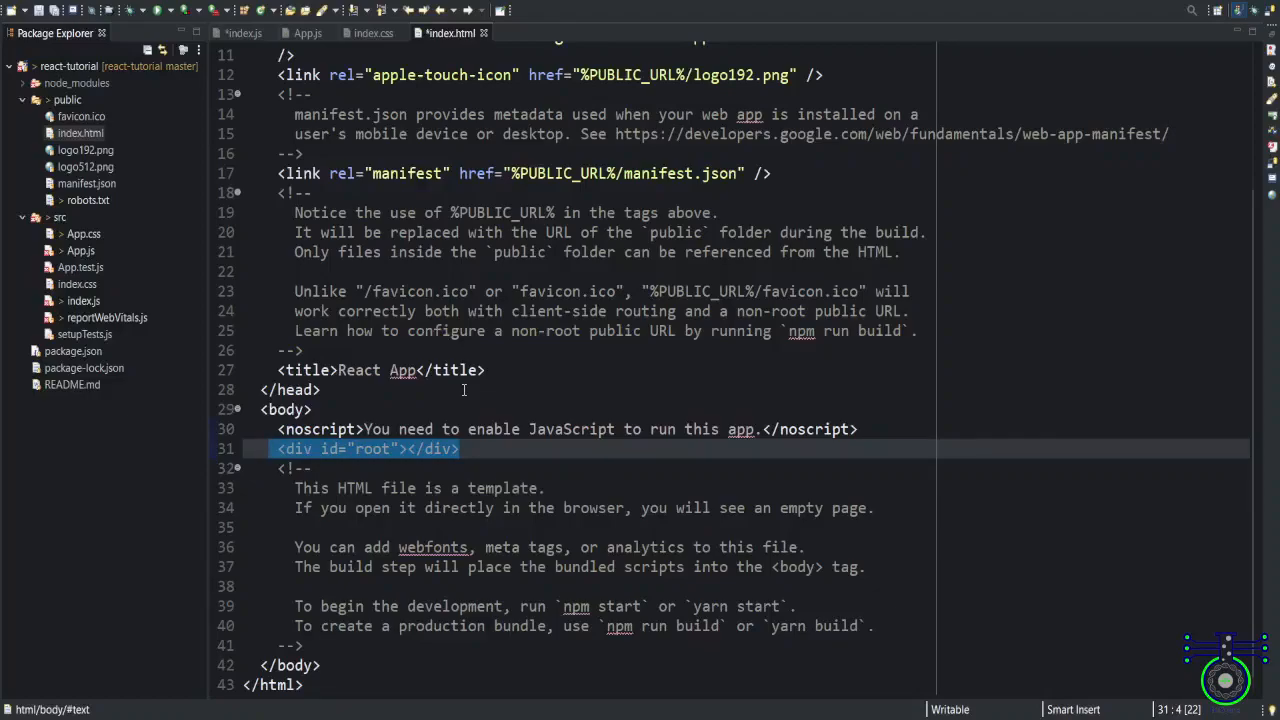
click(243, 33)
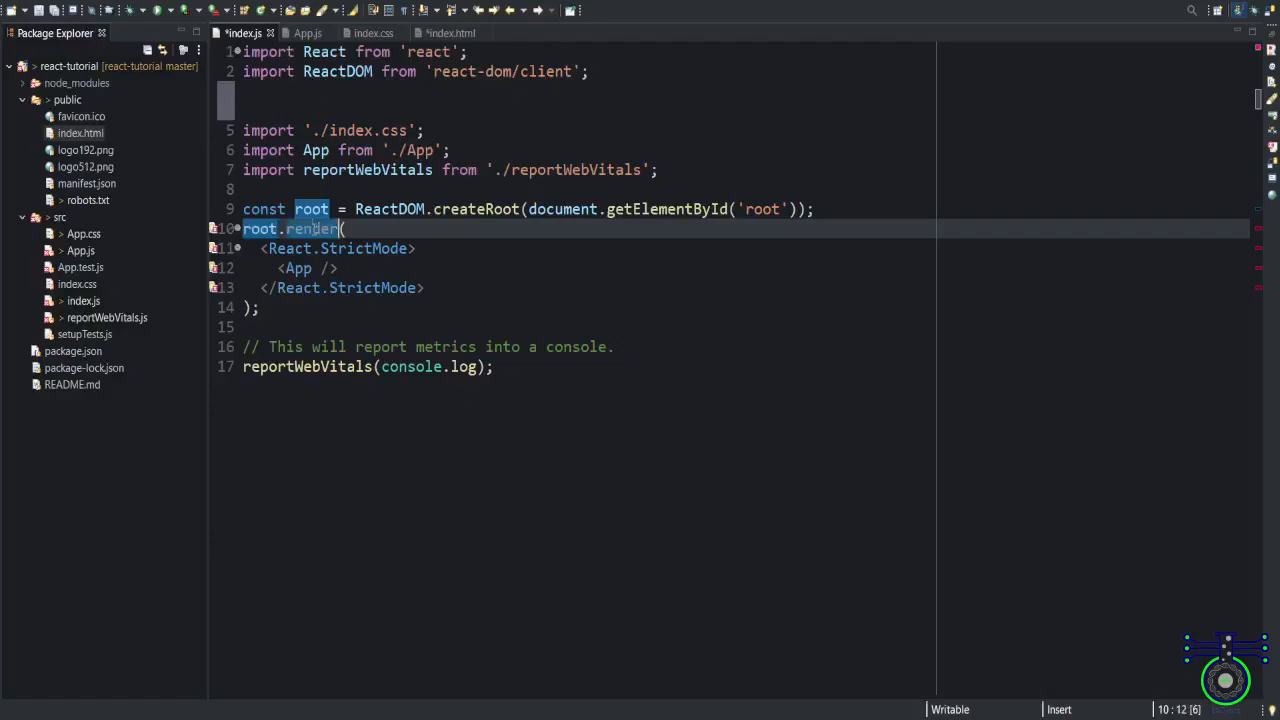
Type root.unmount(); below render, then expand App to hold <p> and <h1> tags
text(root.unmount();)
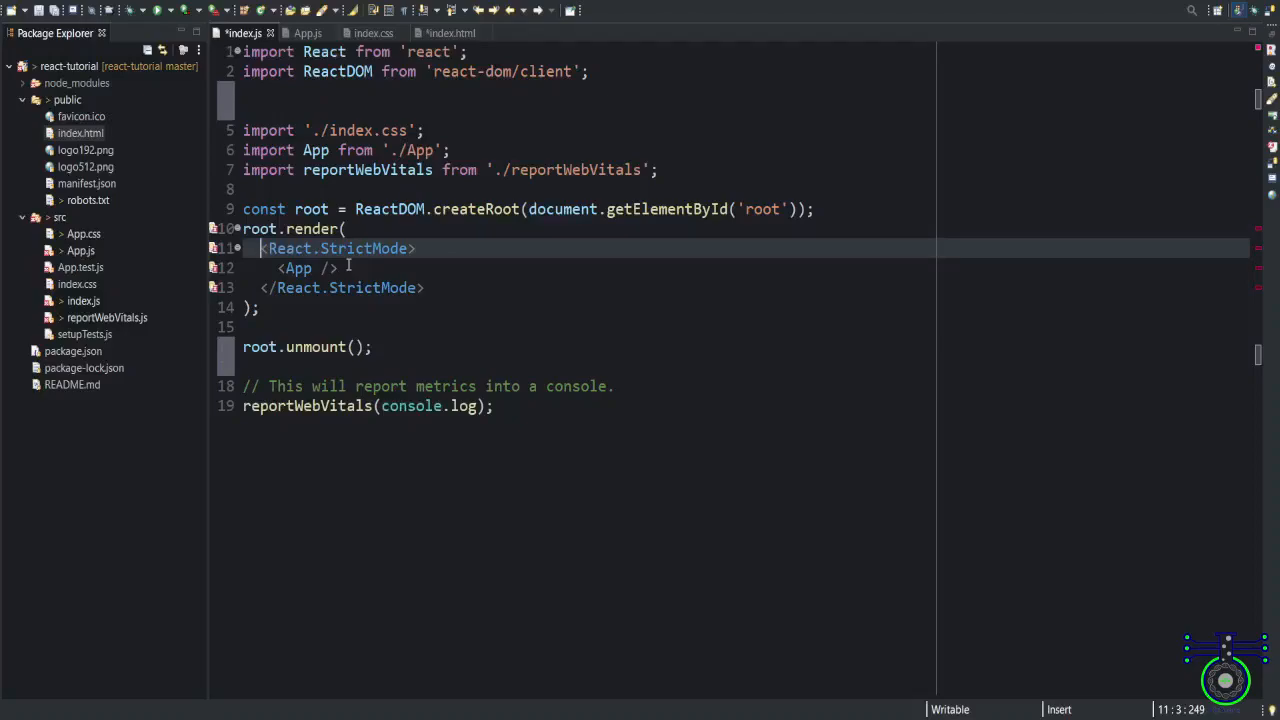
click(340, 268)
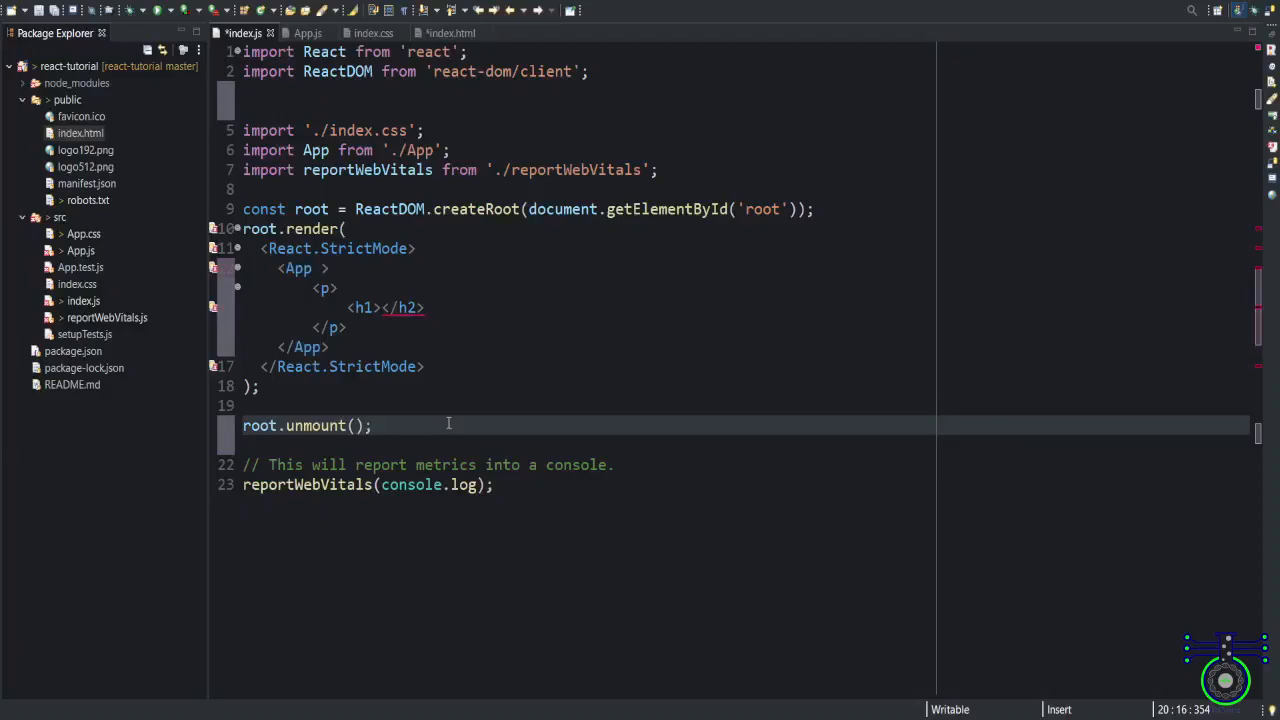
drag(311, 288, 347, 327)
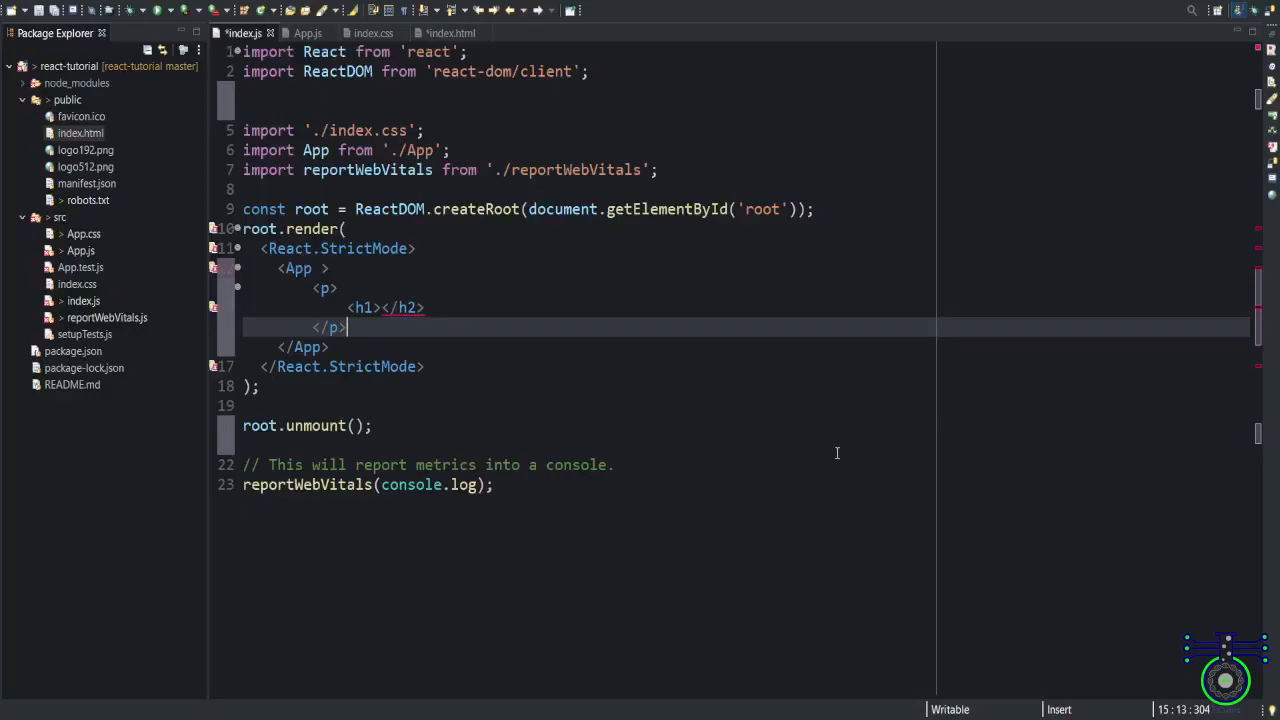
double_click(314, 425)
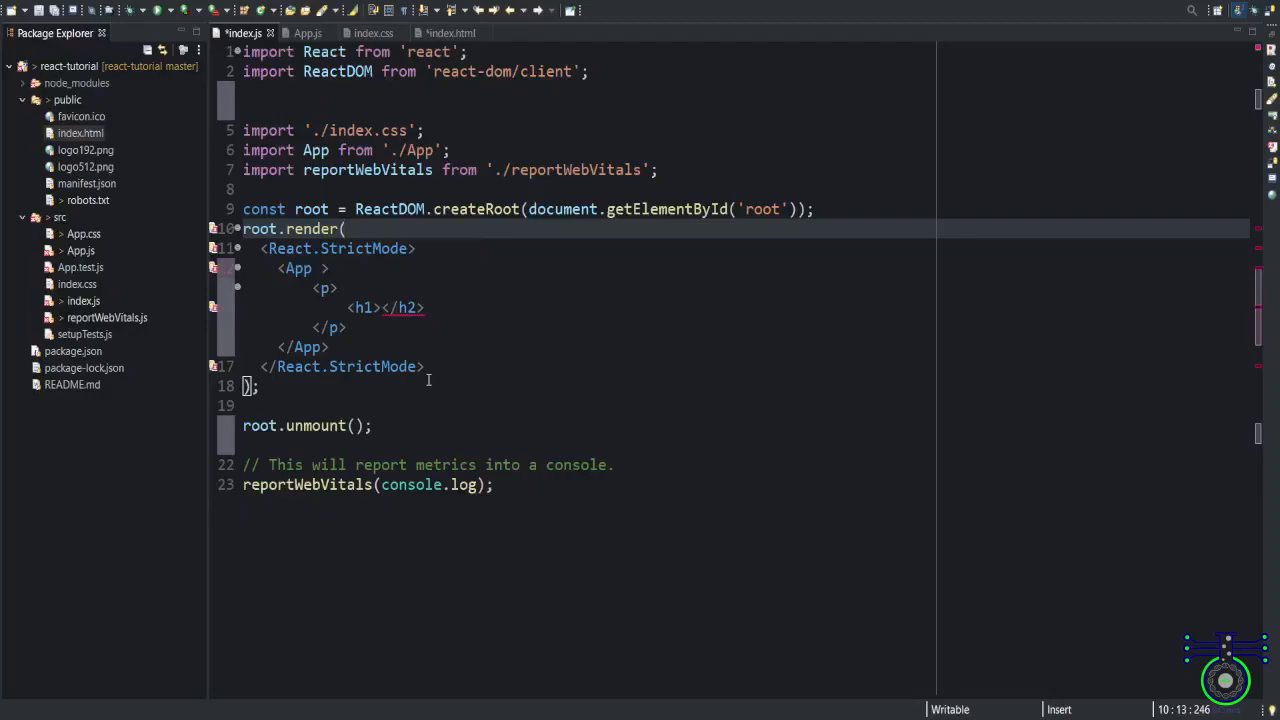
Undo the nested tags so App is self-closing again, keeping root.unmount()
drag(261, 248, 424, 366)
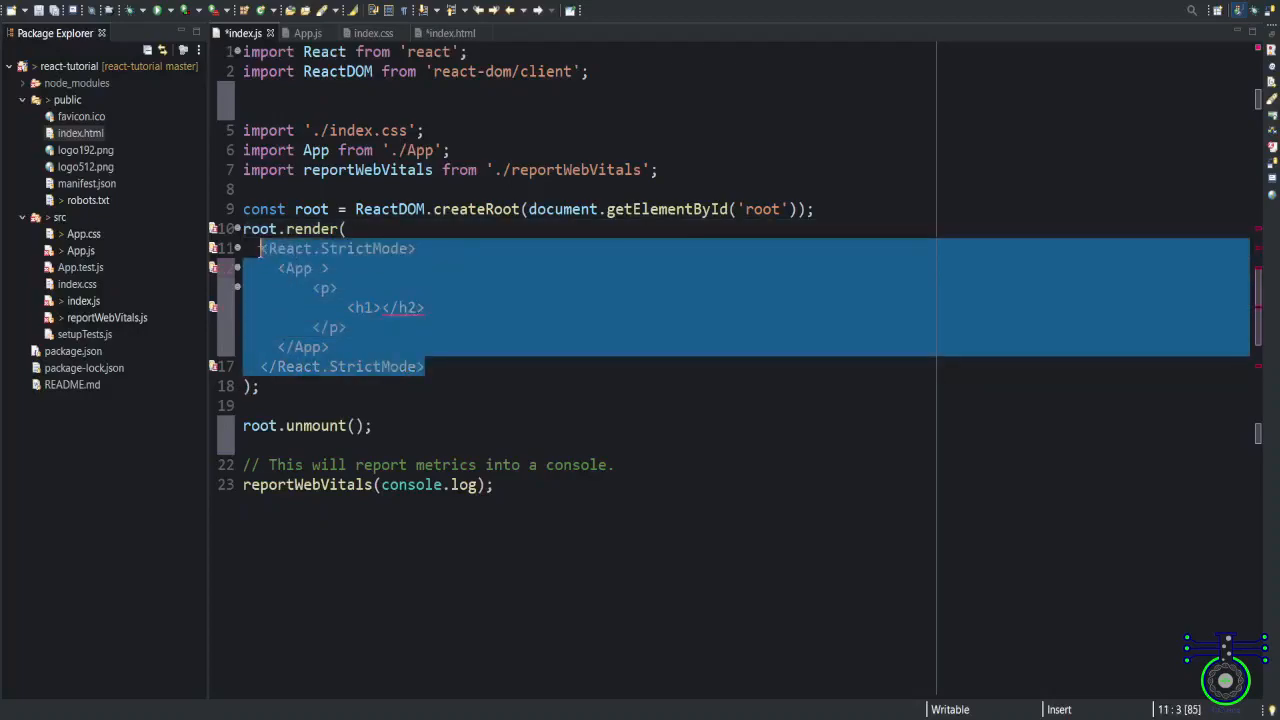
key(Delete)
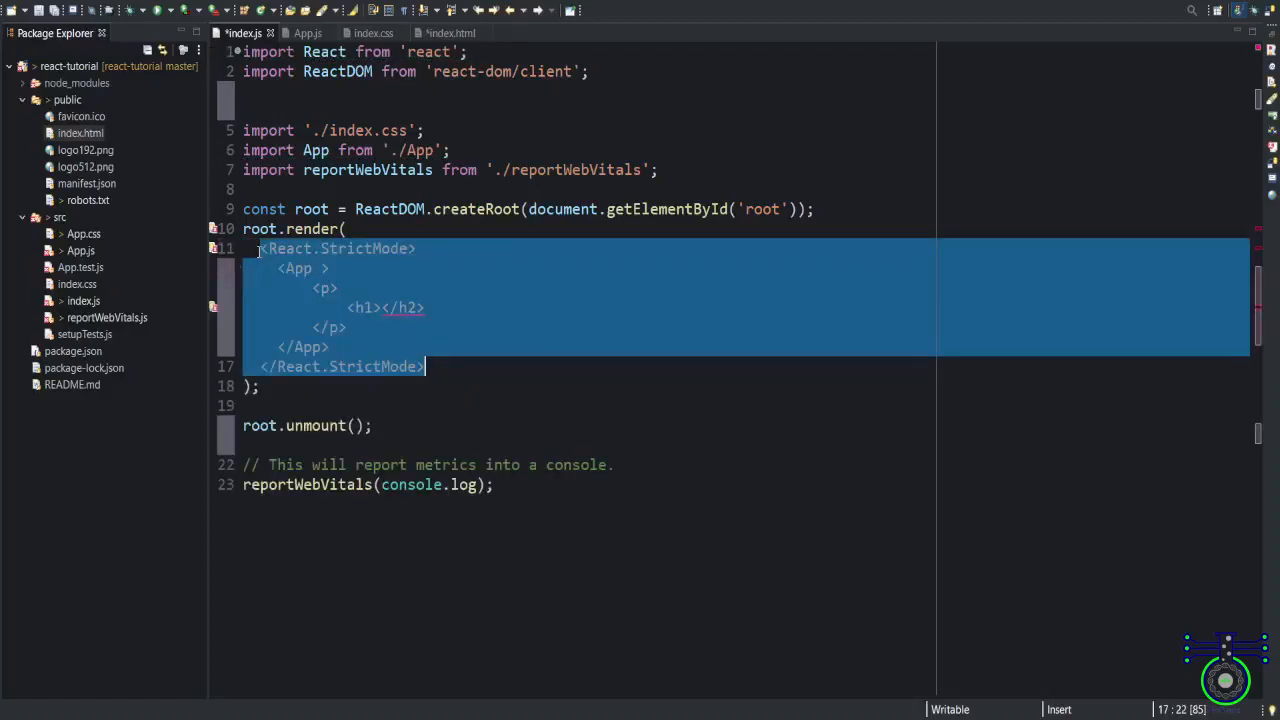
click(340, 268)
text(/)
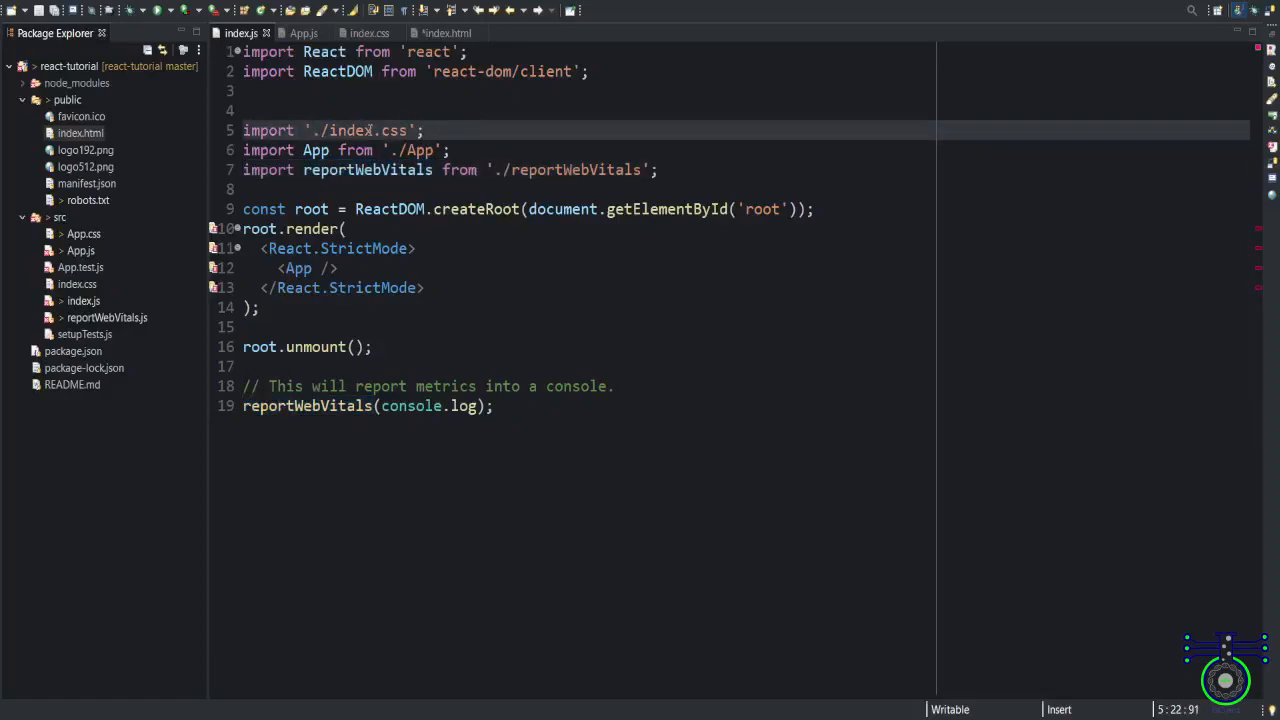
Highlight the reportWebVitals import path and open reportWebVitals.js
click(330, 180)
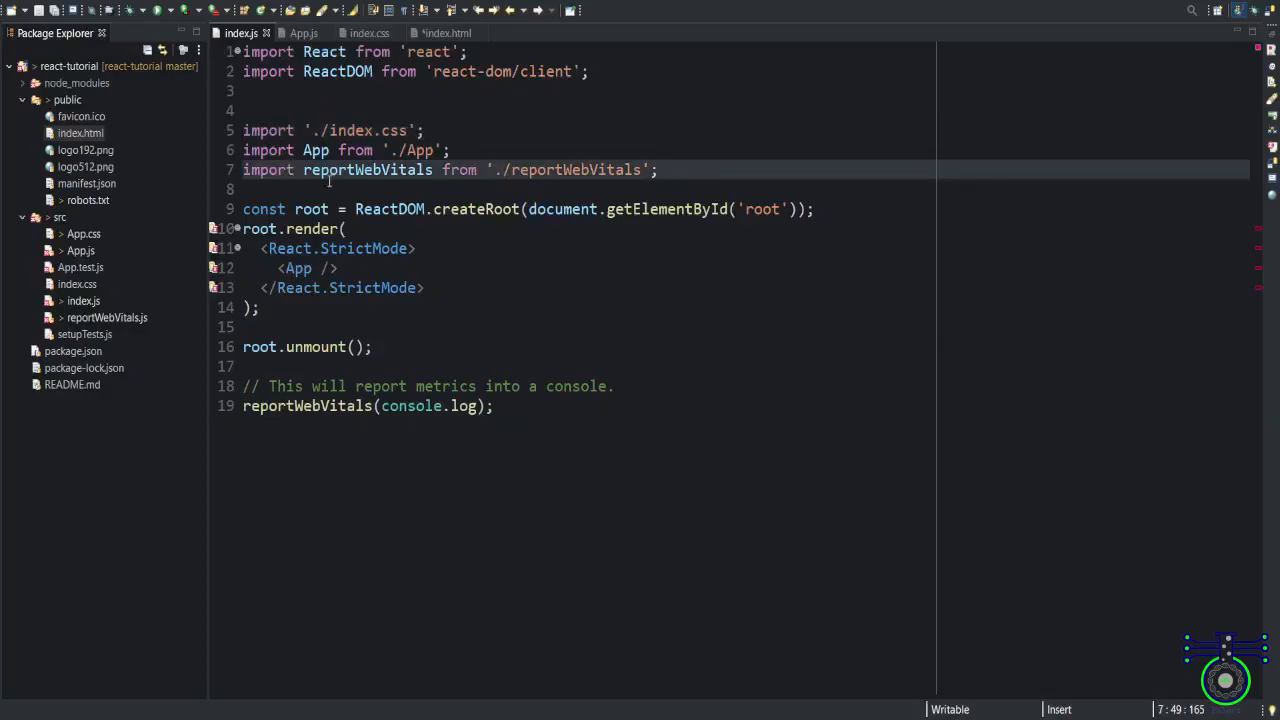
double_click(367, 170)
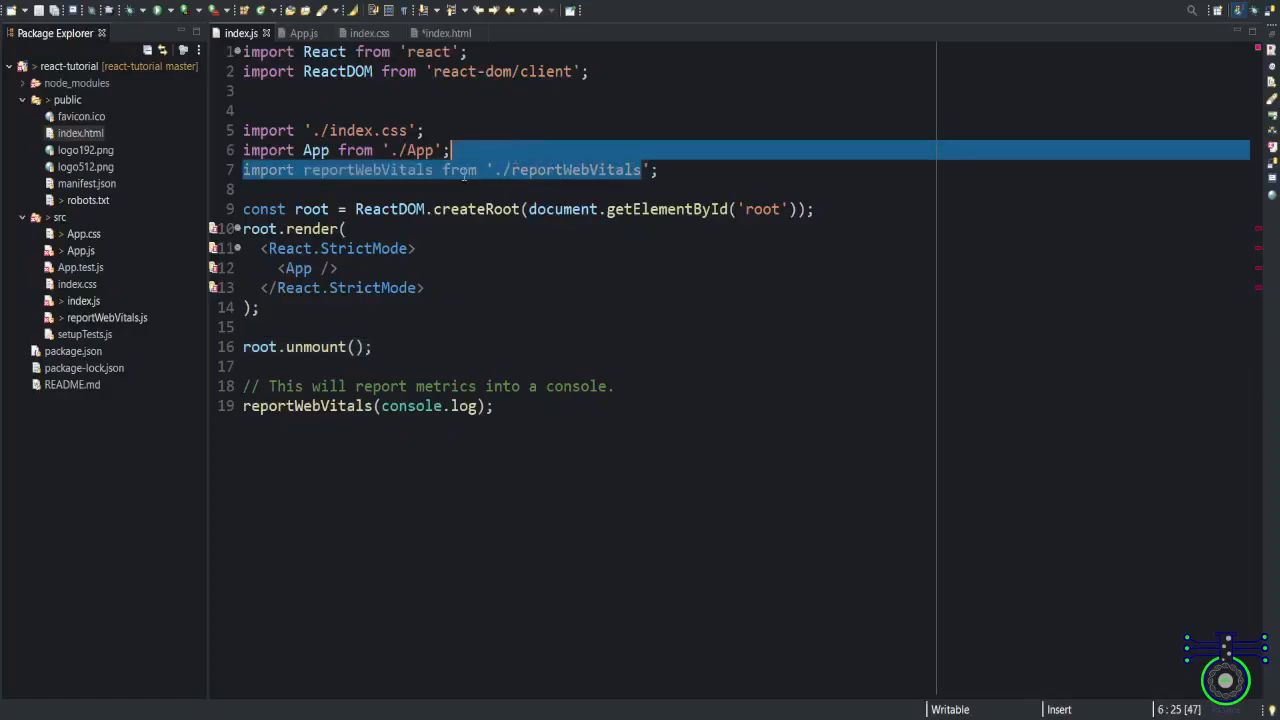
double_click(368, 170)
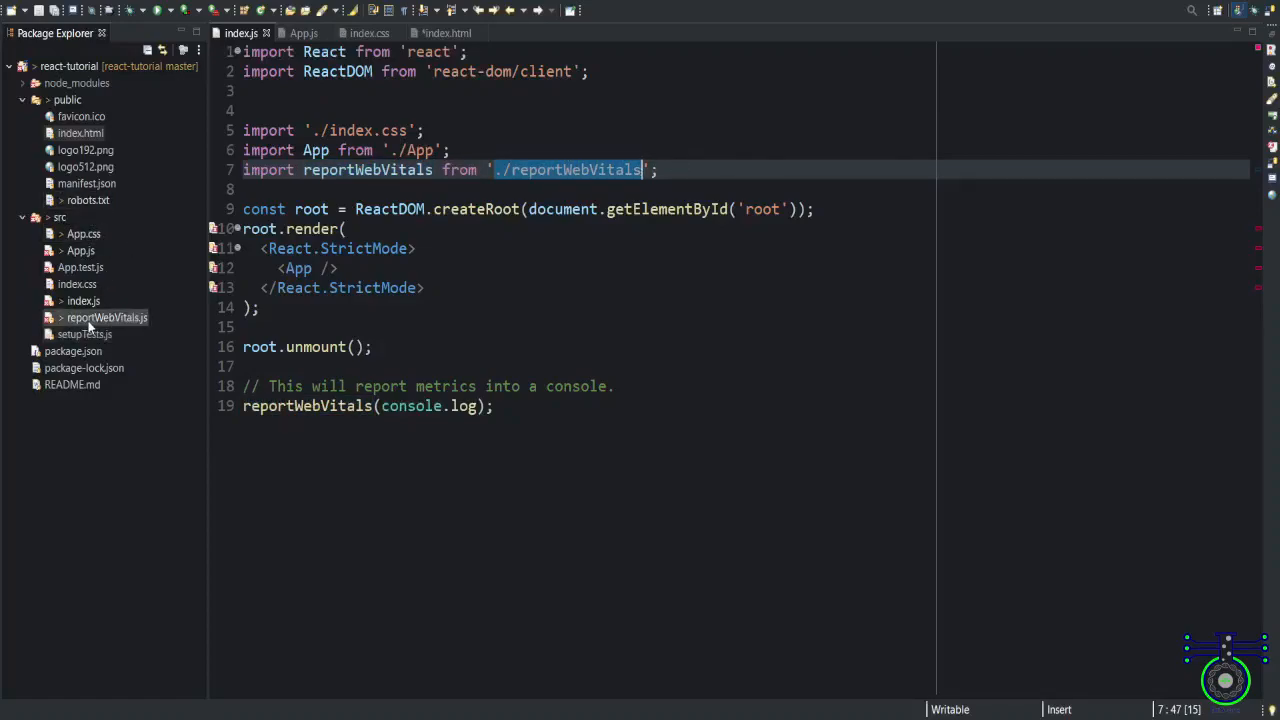
double_click(106, 317)
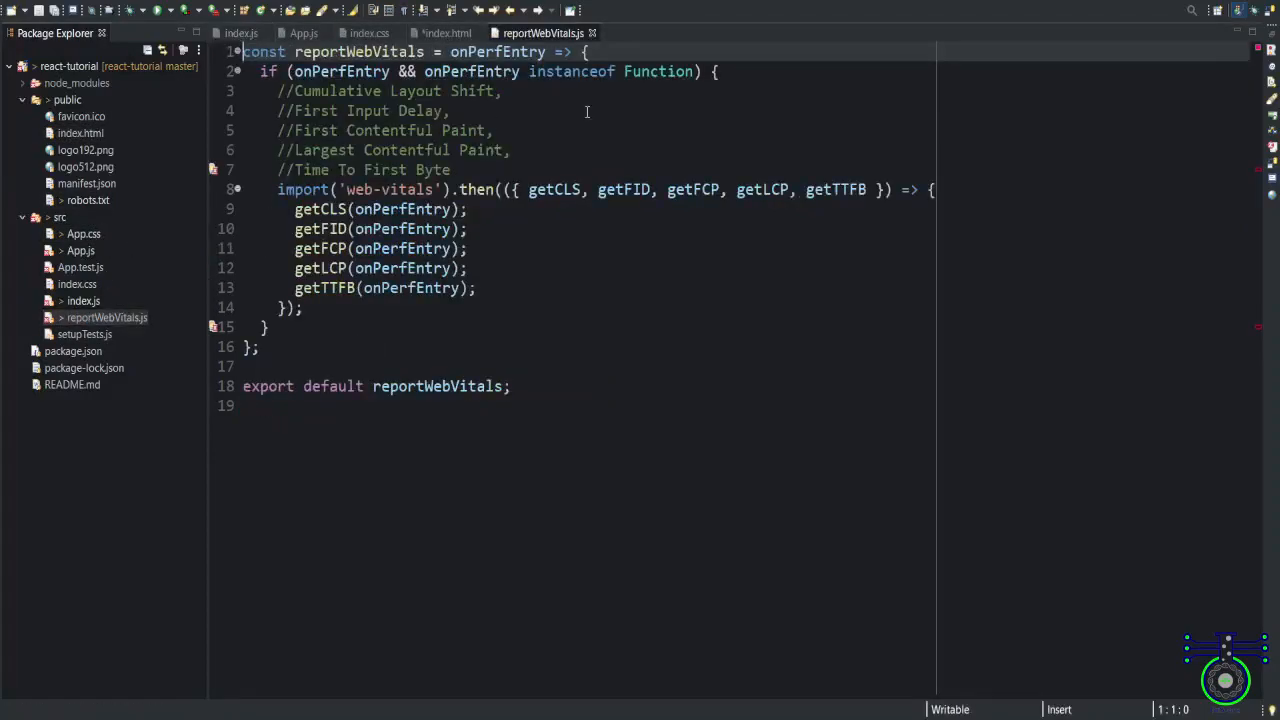
mouse_move(566, 400)
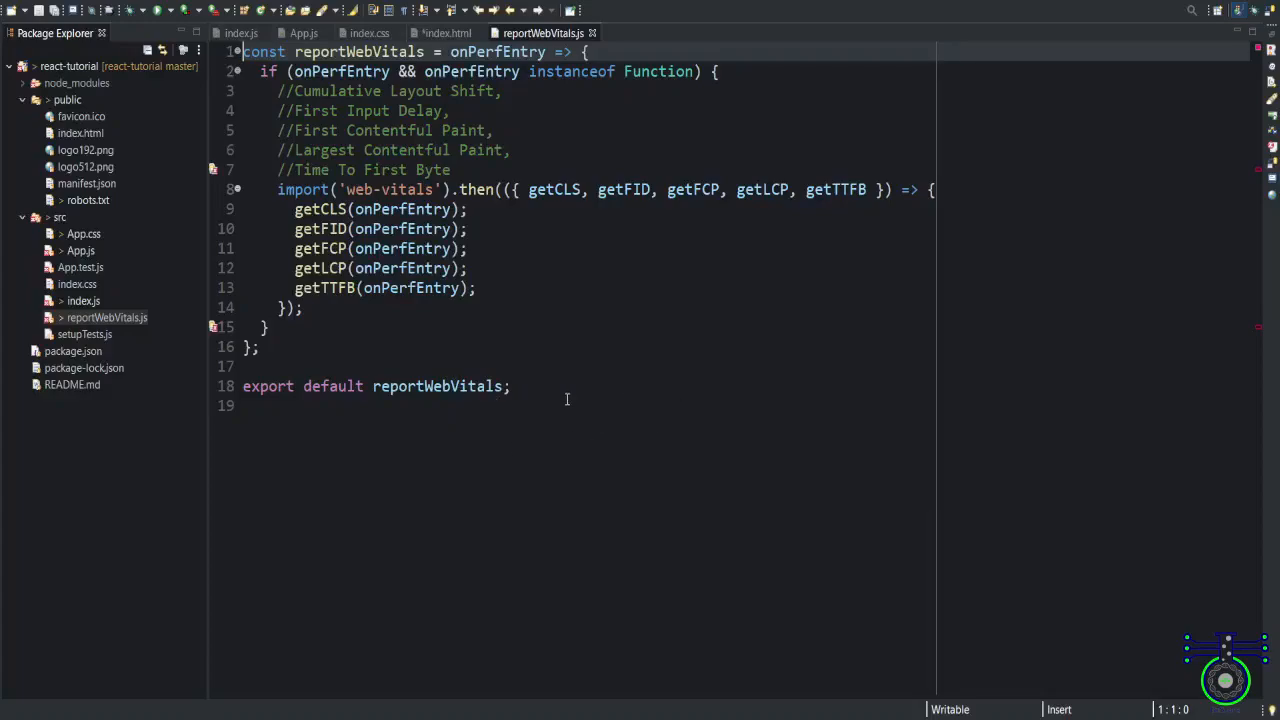
mouse_move(654, 332)
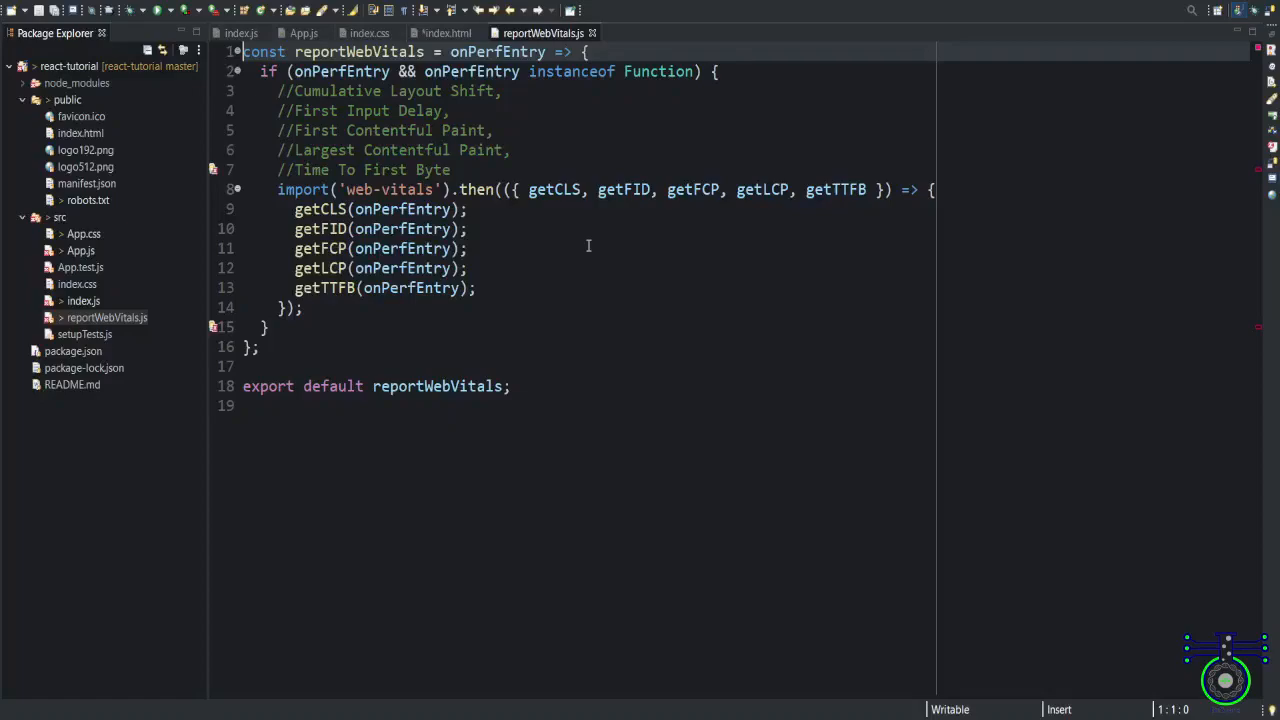
mouse_move(685, 177)
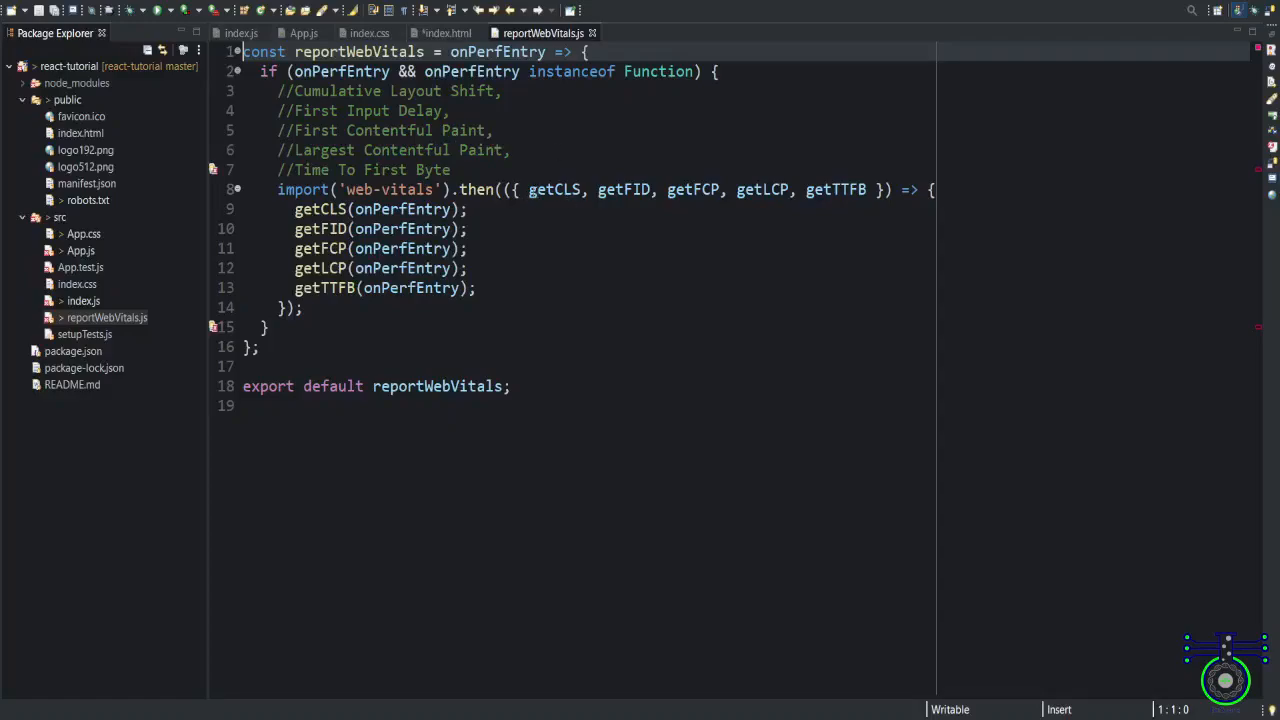
Highlight the Cumulative Layout Shift and First Input Delay comments, then return to index.js
drag(528, 189, 875, 189)
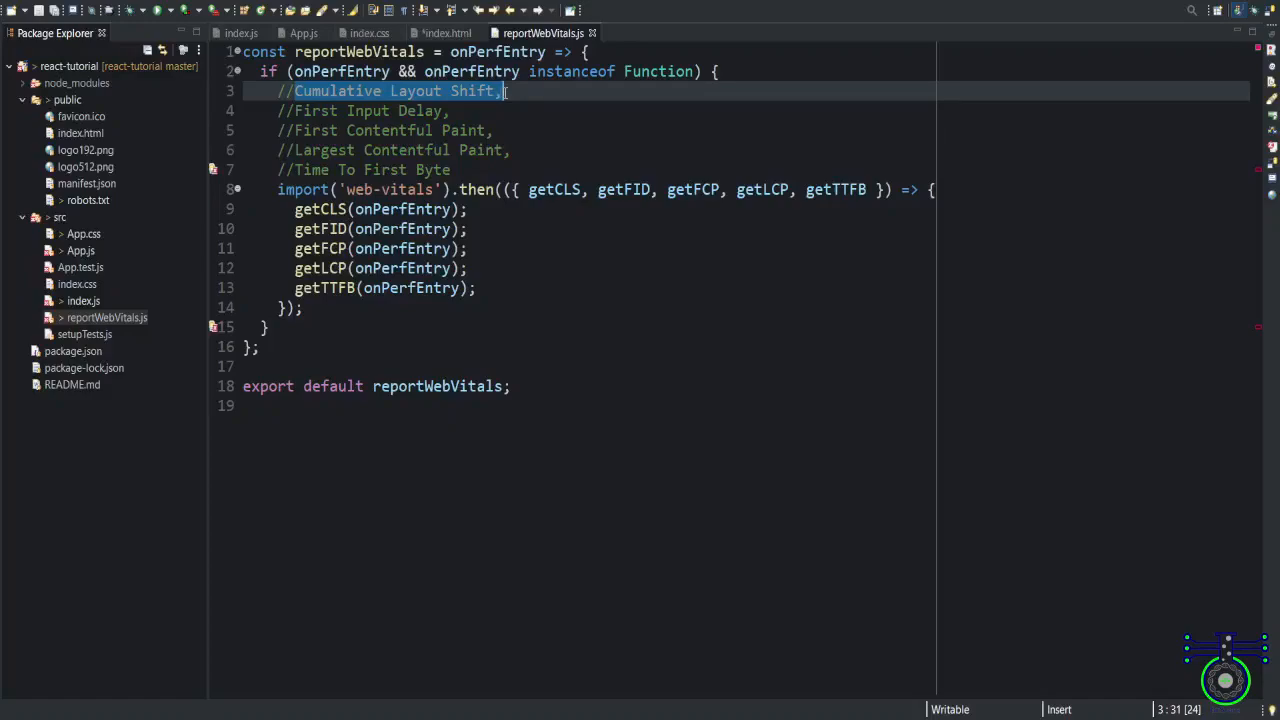
double_click(624, 189)
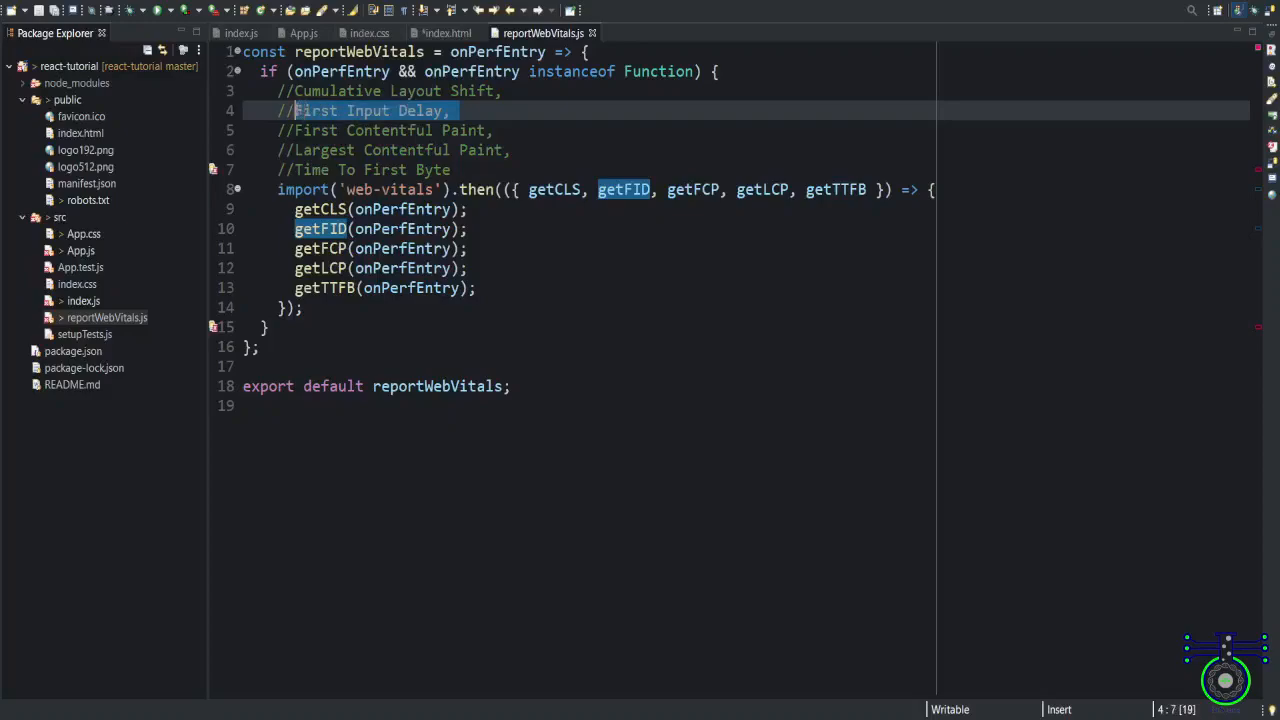
click(481, 111)
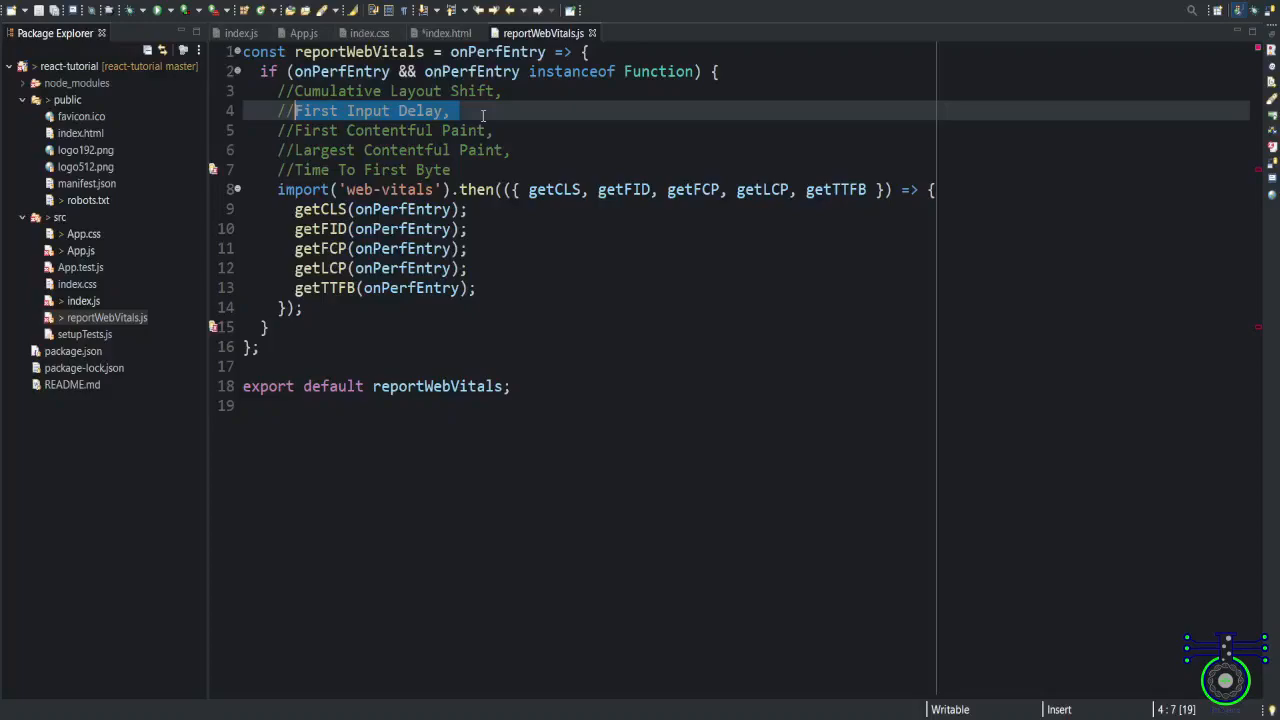
mouse_move(601, 130)
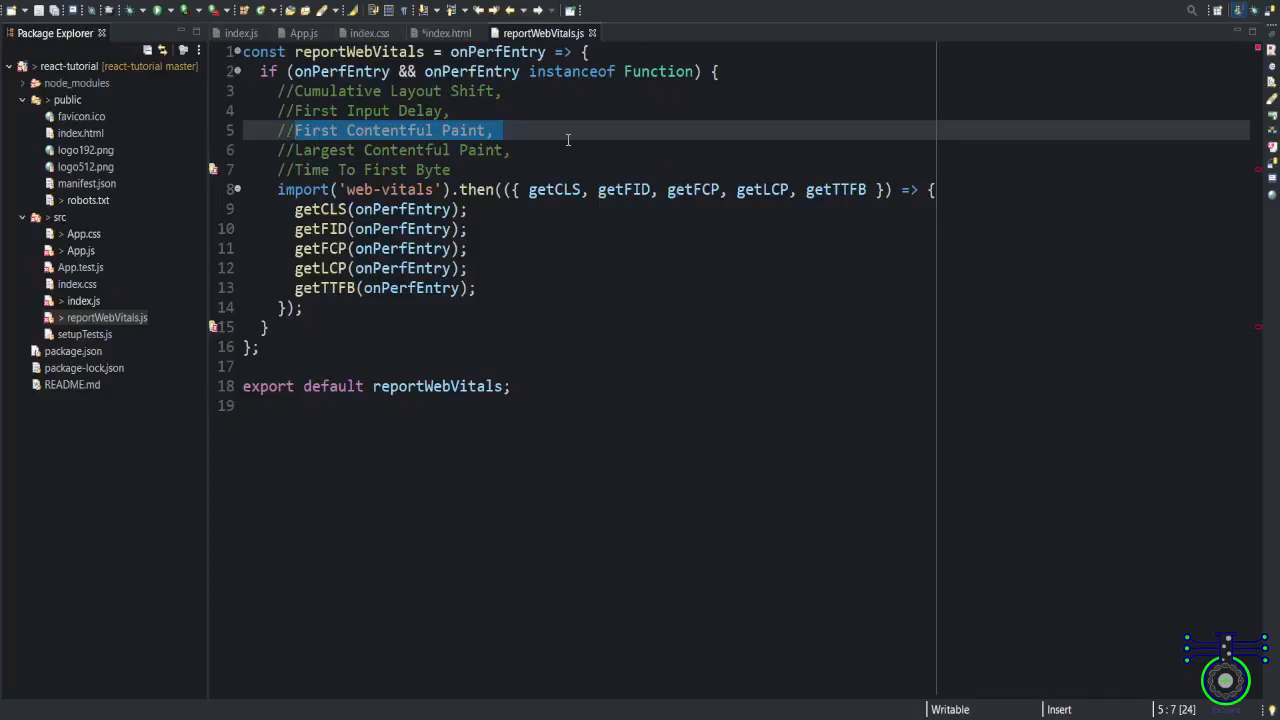
click(512, 130)
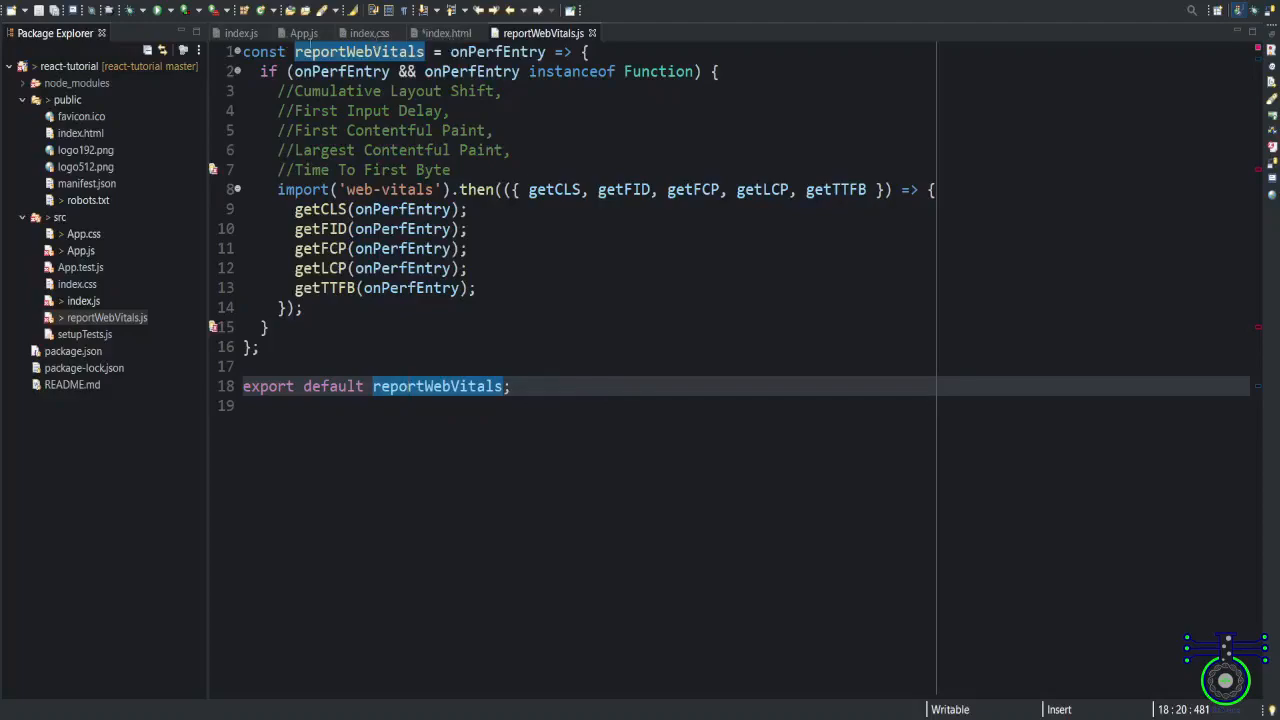
click(253, 31)
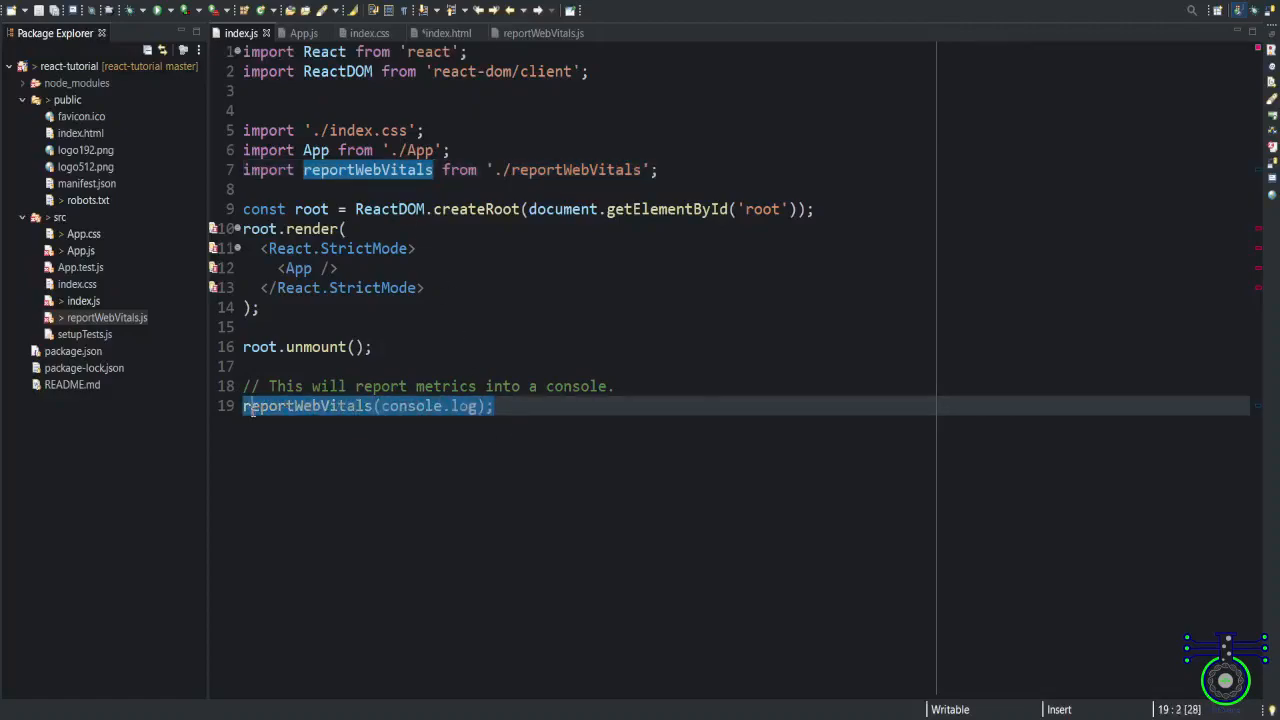
Point out the reportWebVitals call and App render in index.js, then open App.js
click(496, 406)
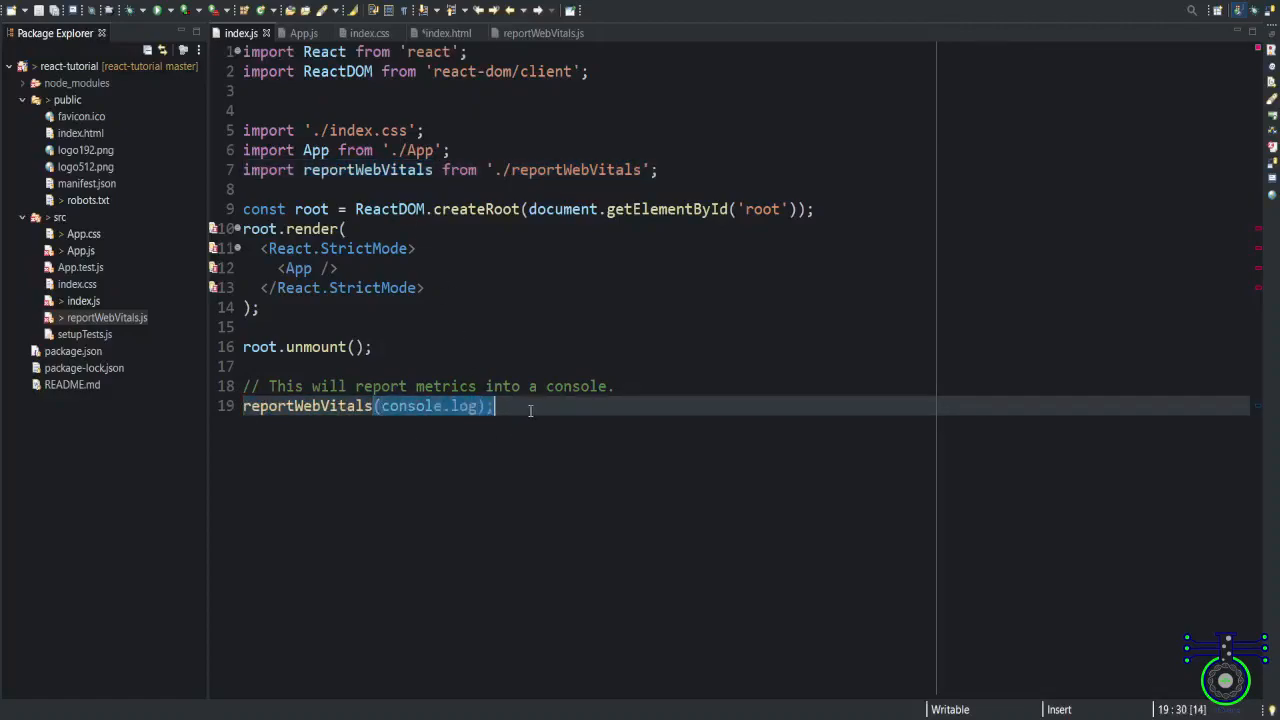
click(432, 268)
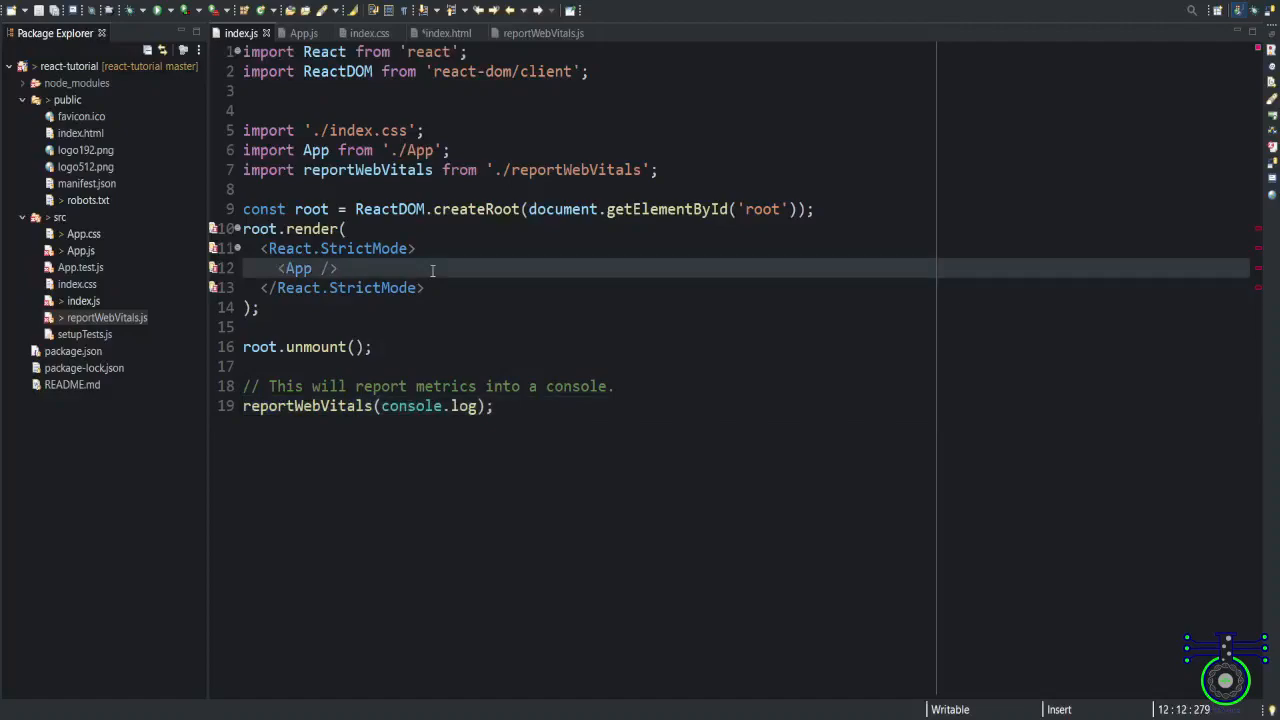
mouse_move(510, 288)
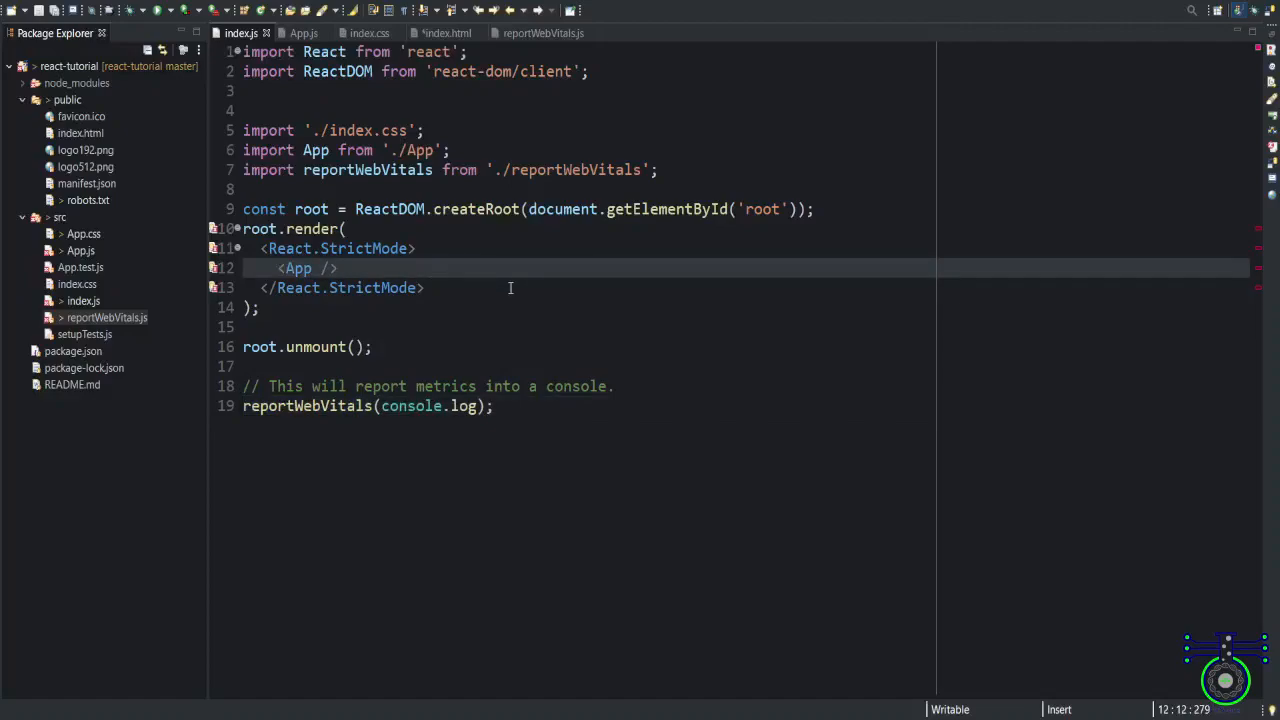
double_click(315, 150)
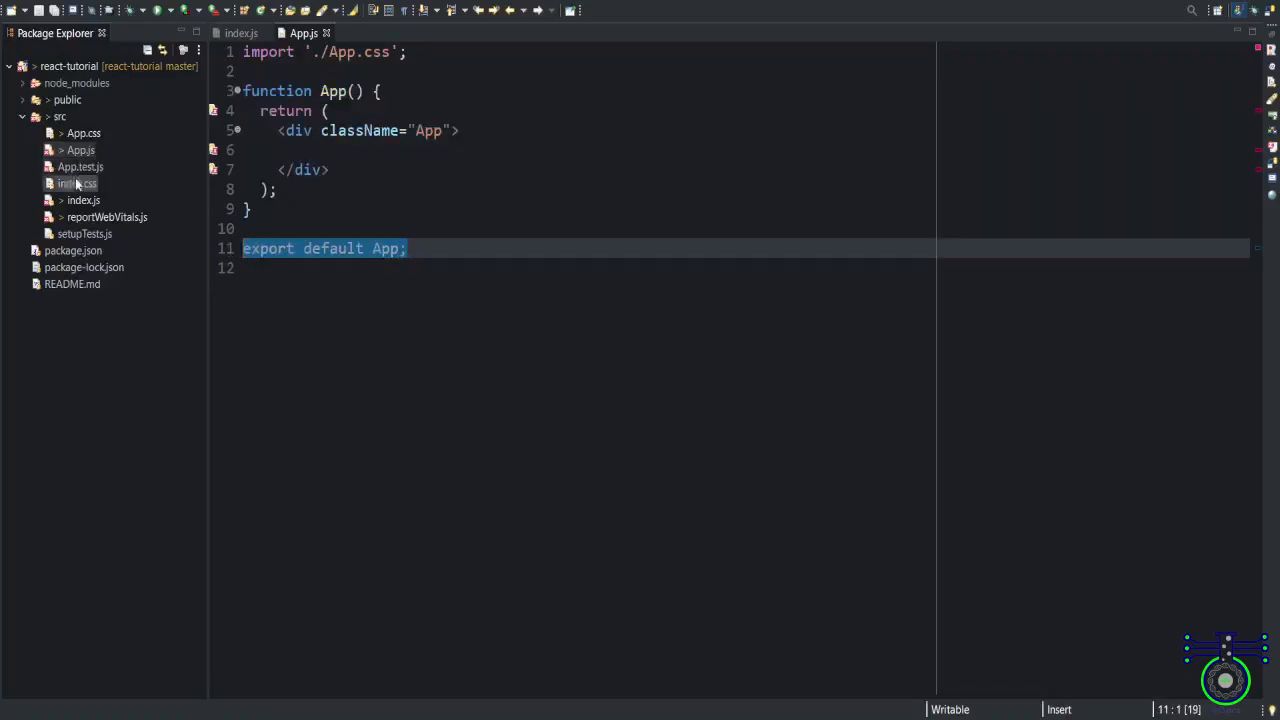
click(76, 184)
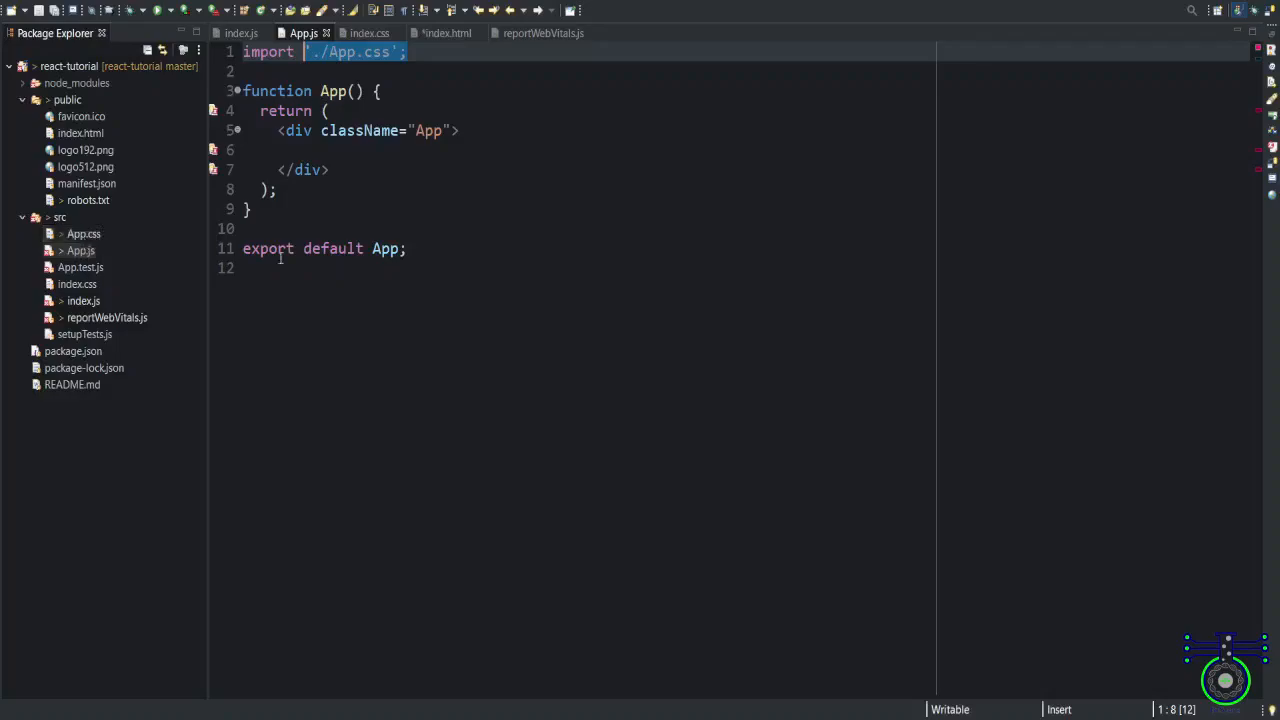
mouse_move(343, 296)
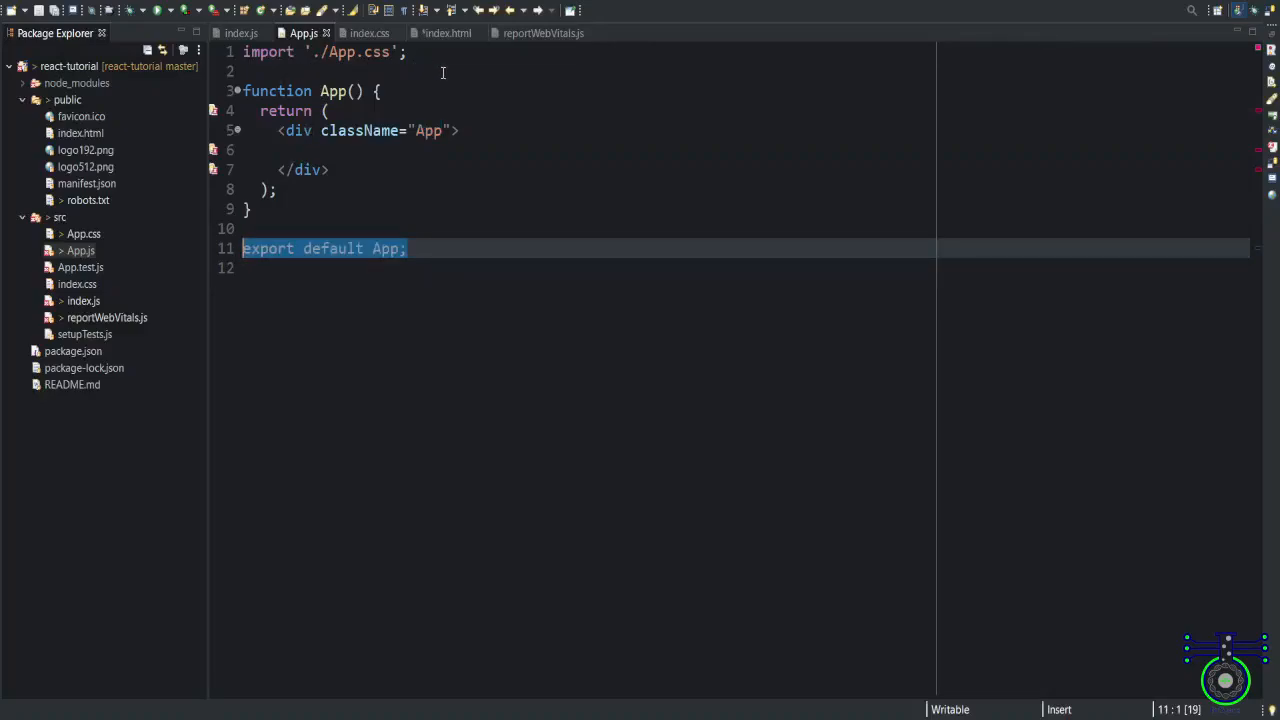
key(Delete)
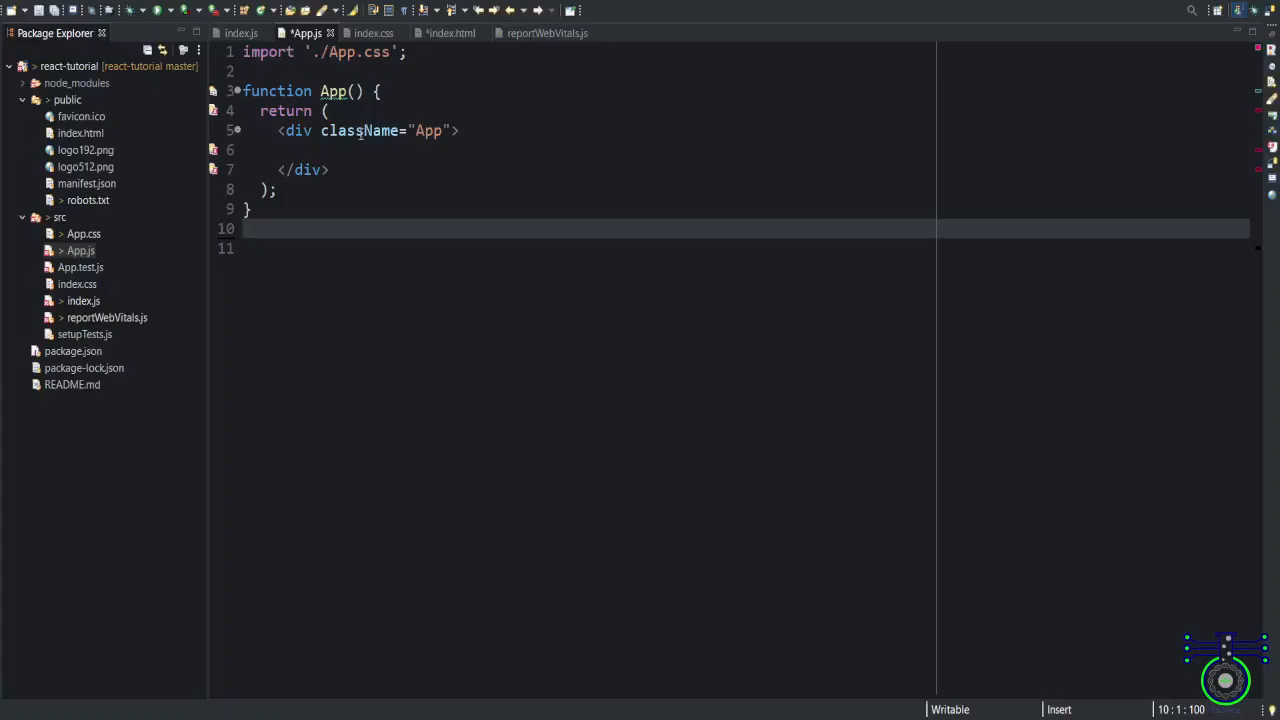
double_click(333, 91)
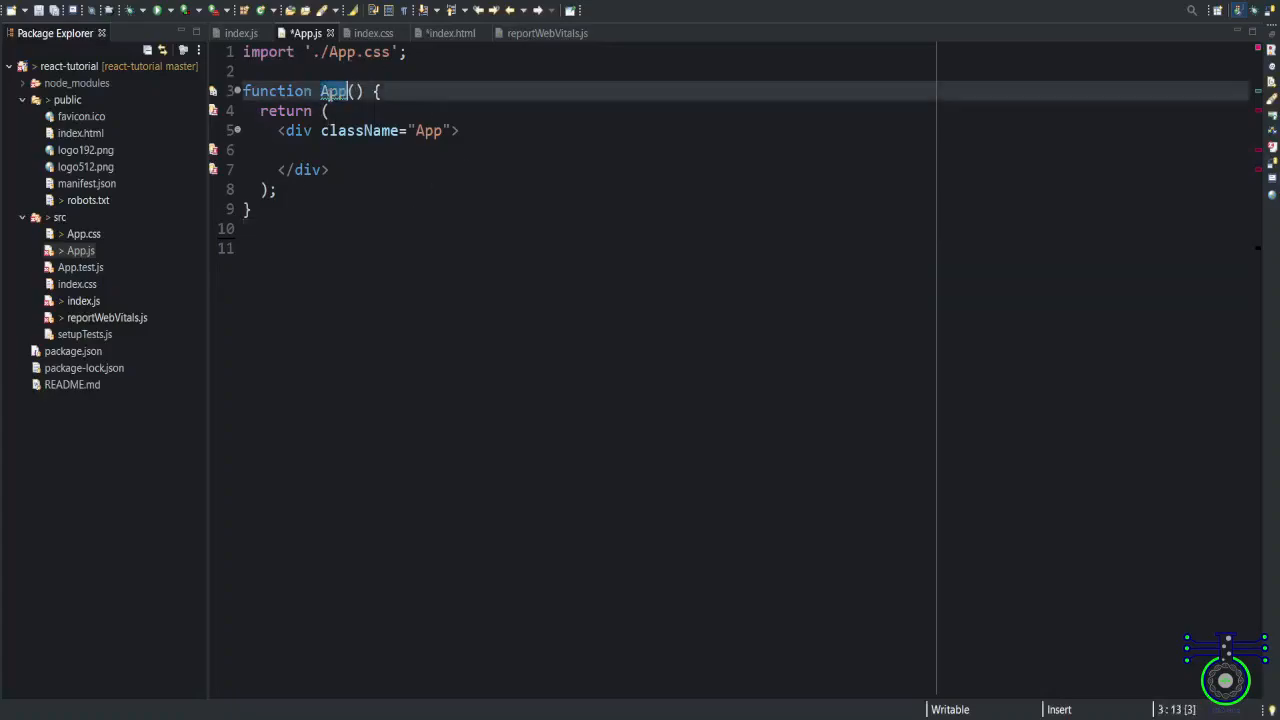
click(247, 32)
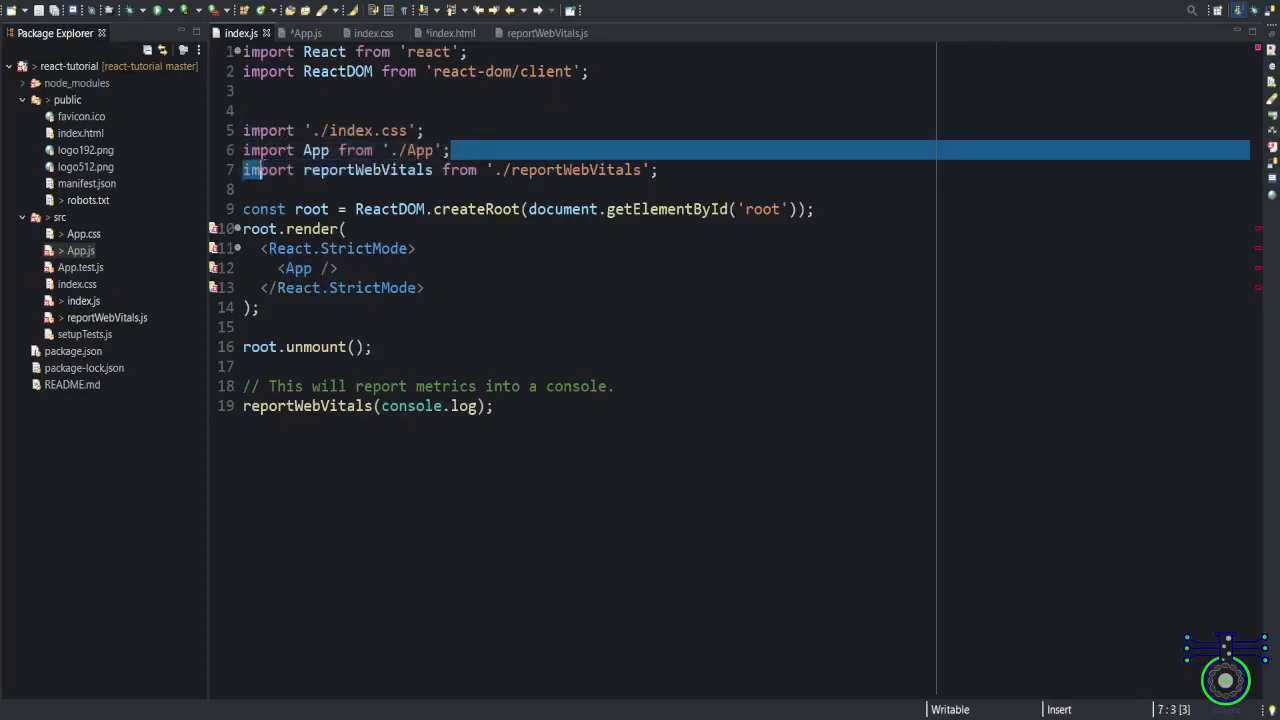
click(312, 33)
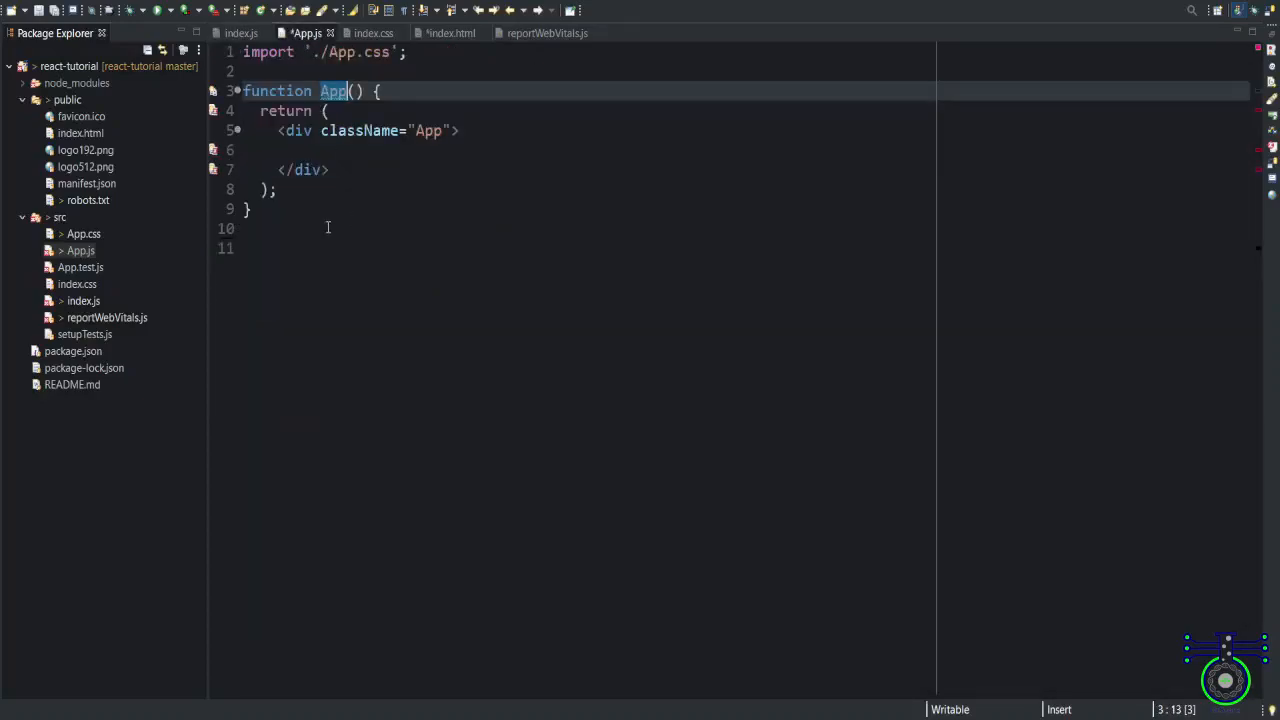
text(export default App;)
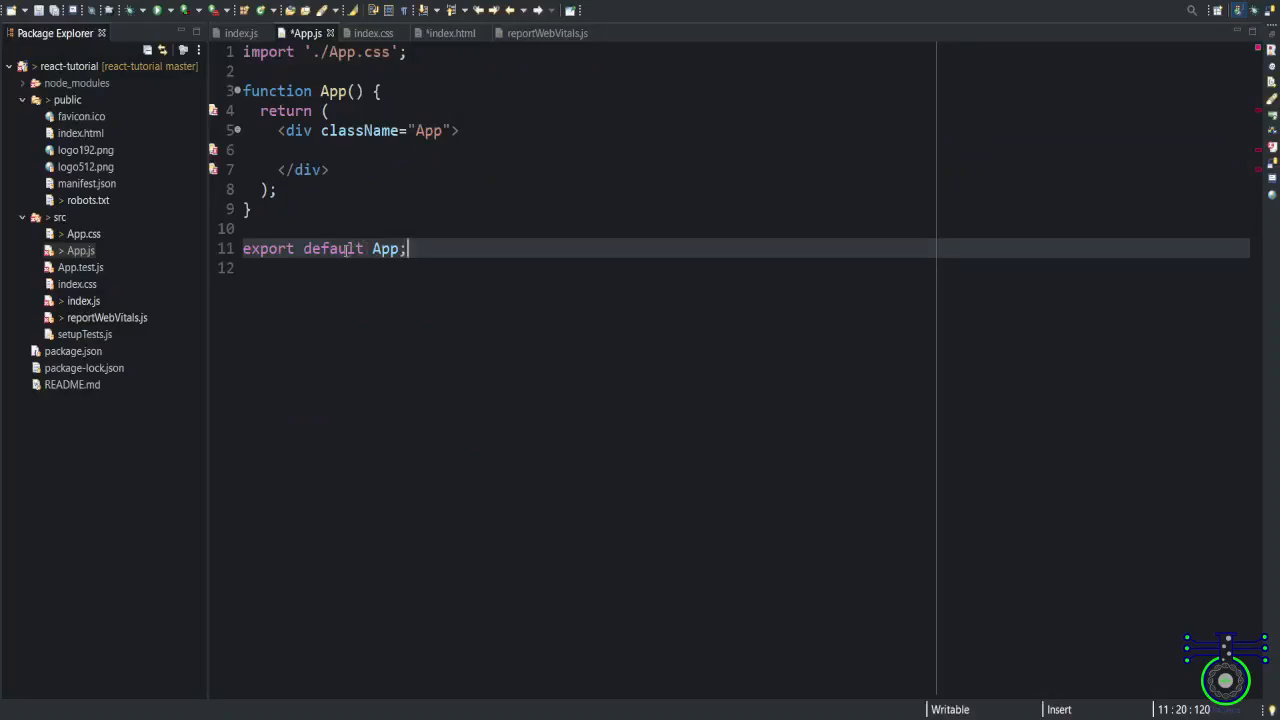
double_click(333, 248)
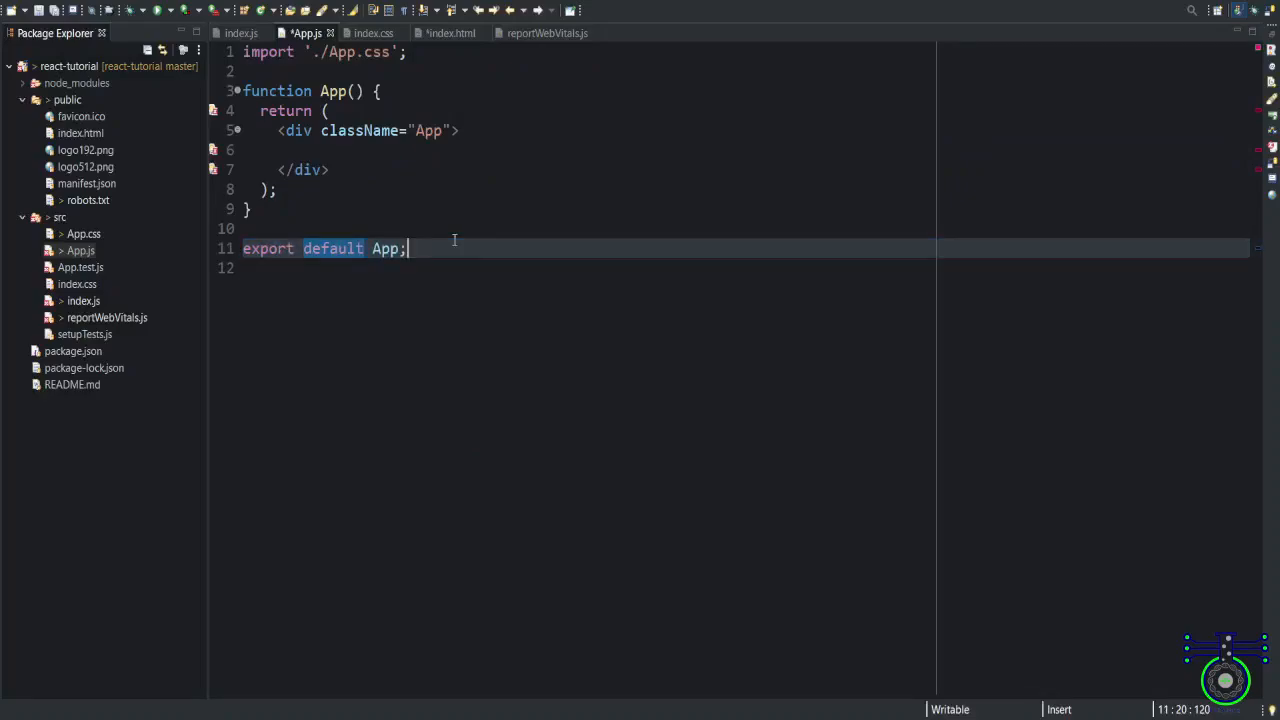
click(253, 32)
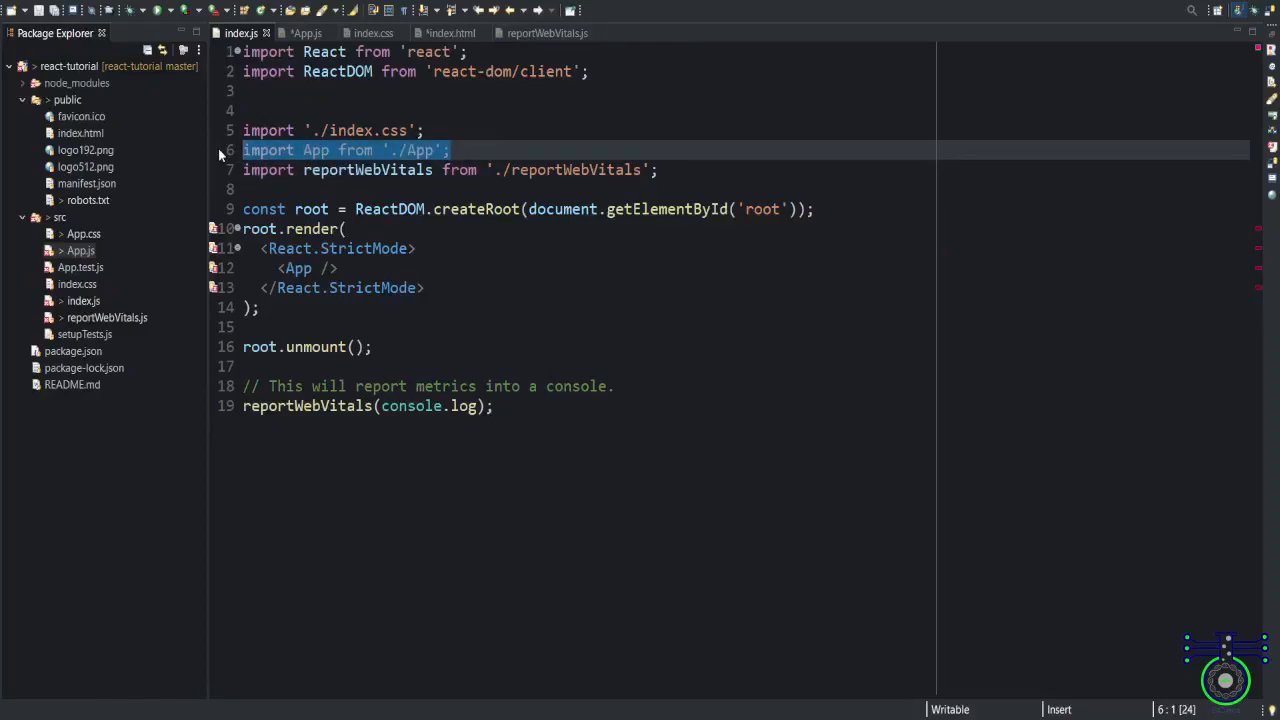
click(457, 307)
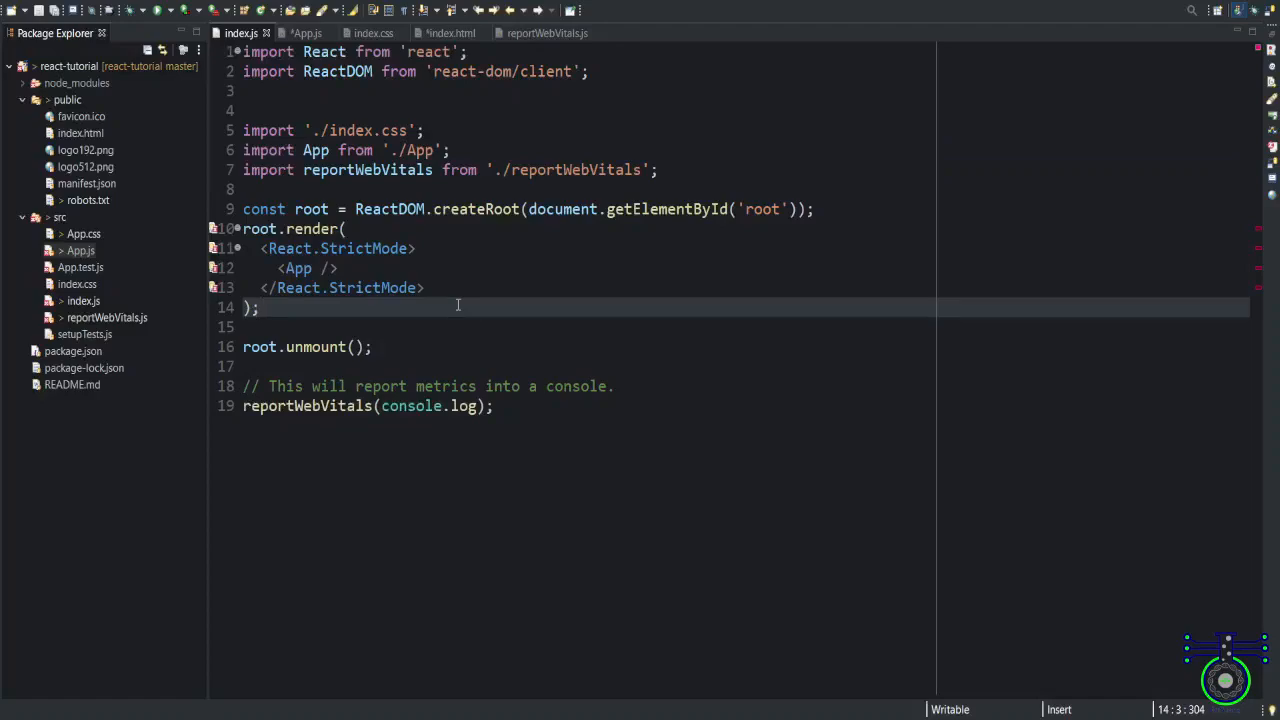
click(303, 33)
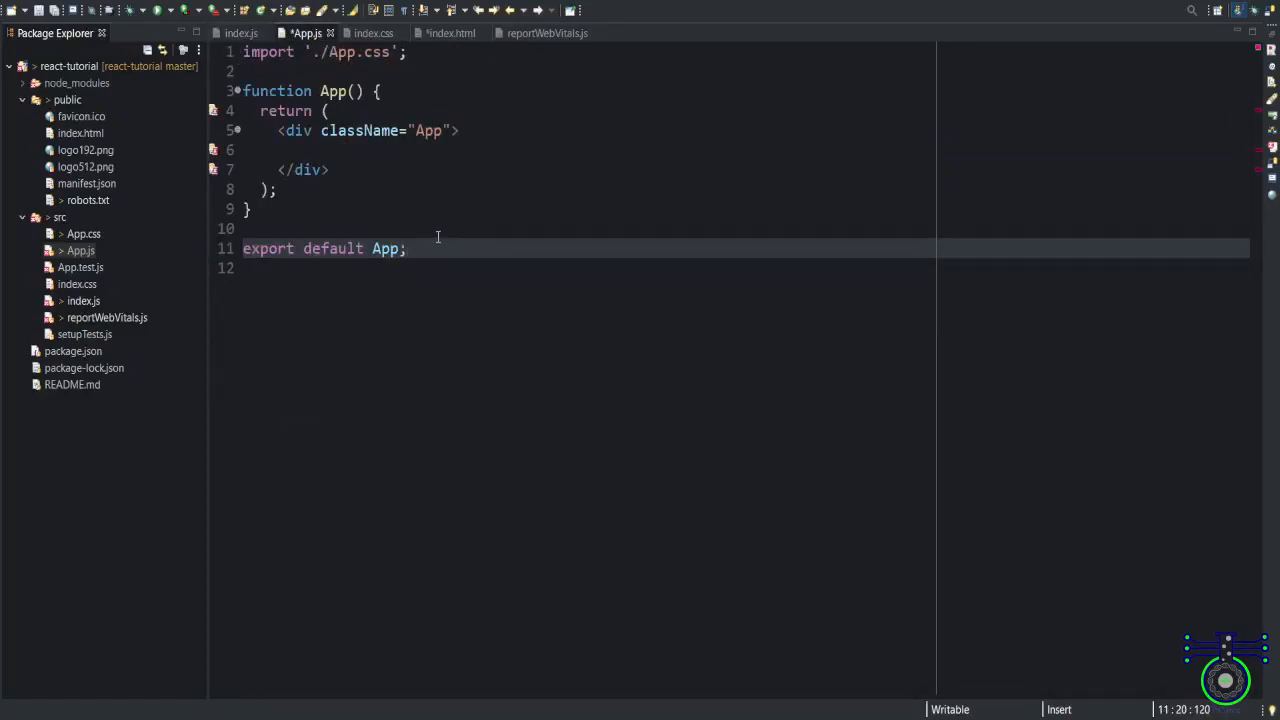
Show public/index.html with its head links and root div
click(251, 32)
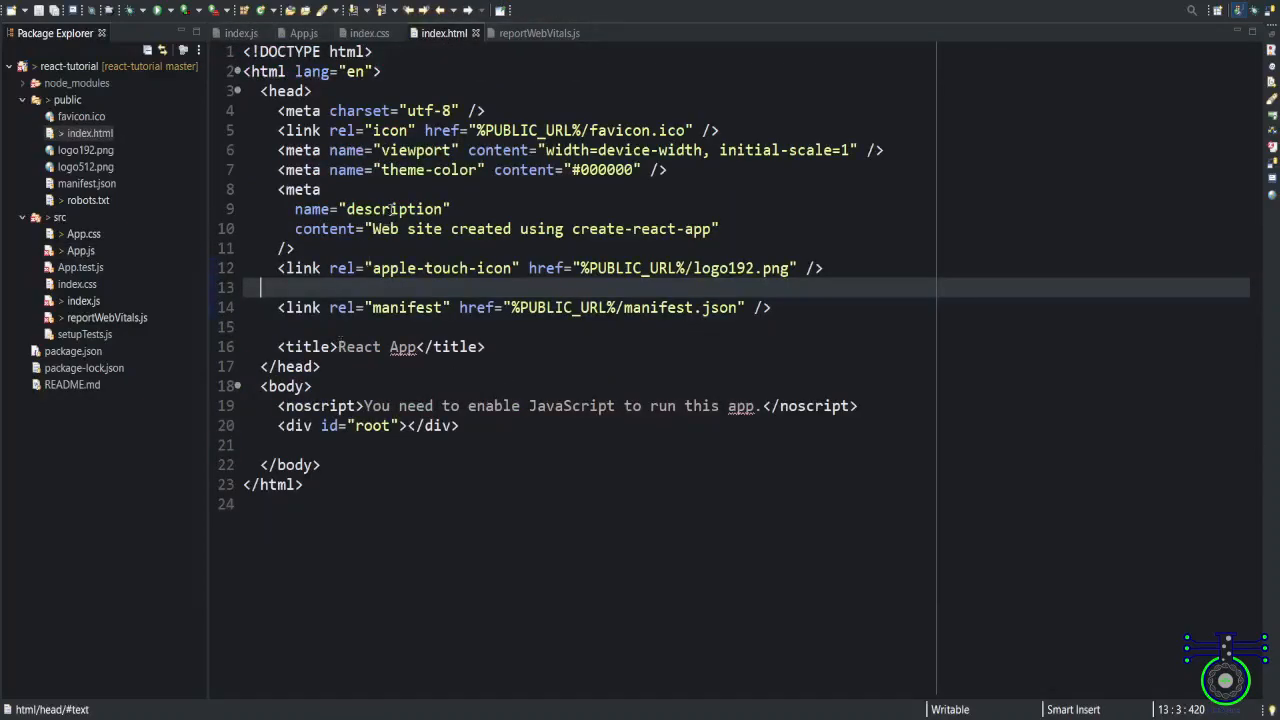
Select index.js's render call through the file's end to explain it, then return to App.js
click(307, 32)
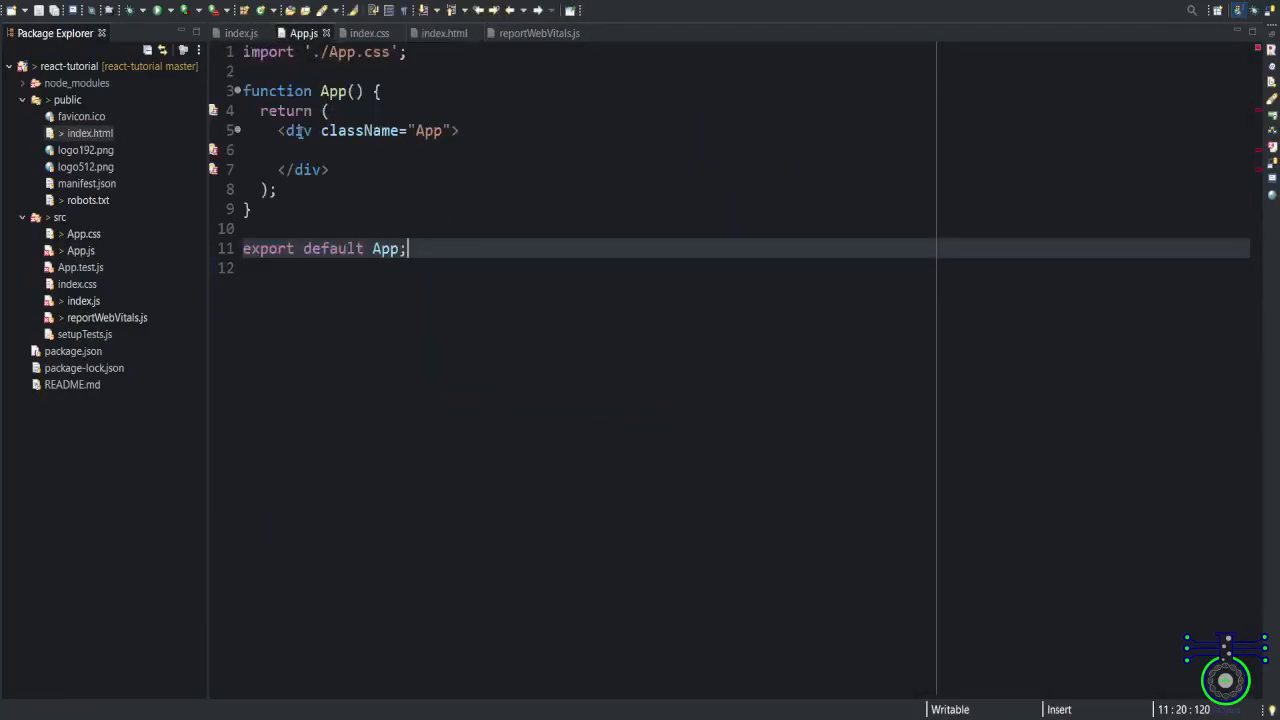
click(250, 32)
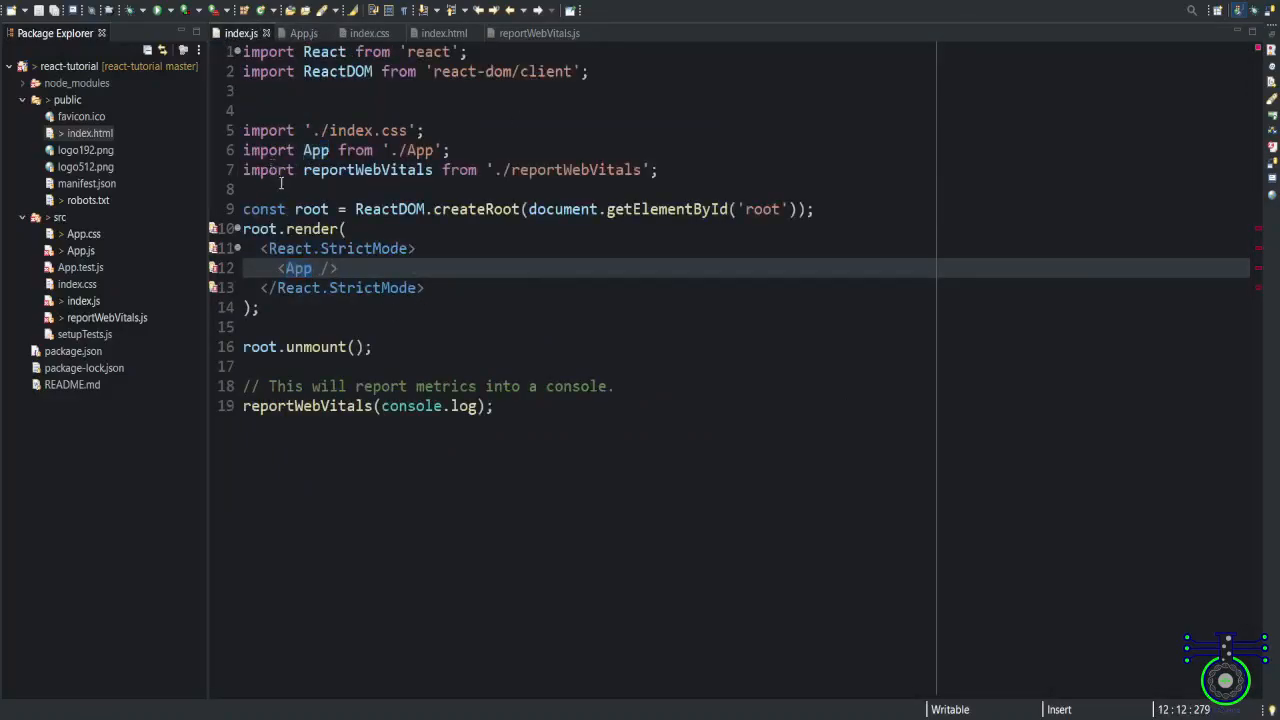
drag(347, 228, 493, 405)
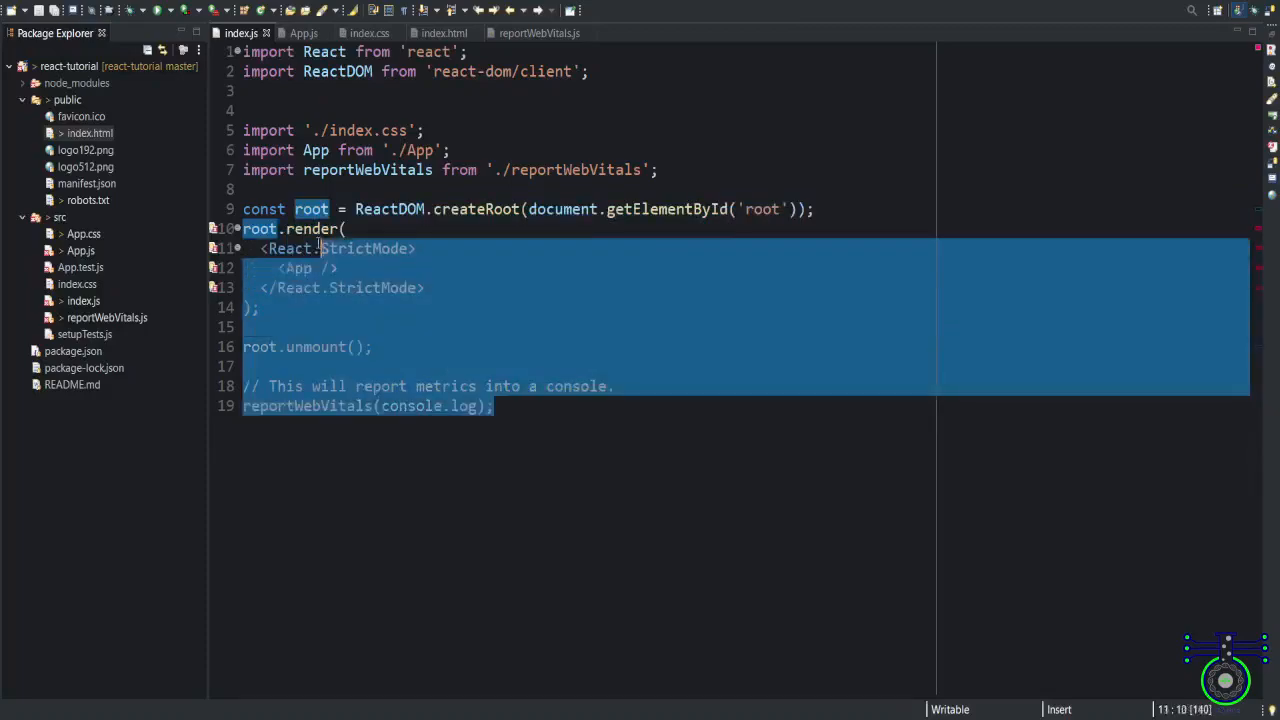
click(569, 327)
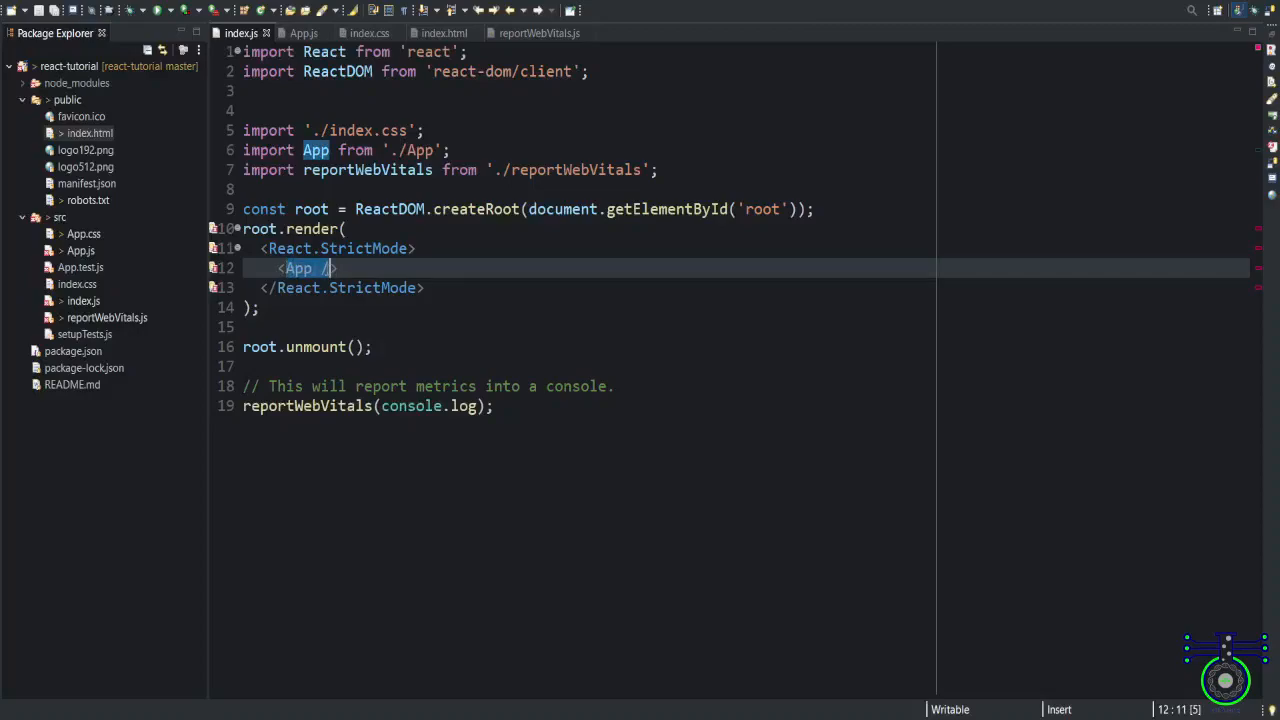
click(304, 33)
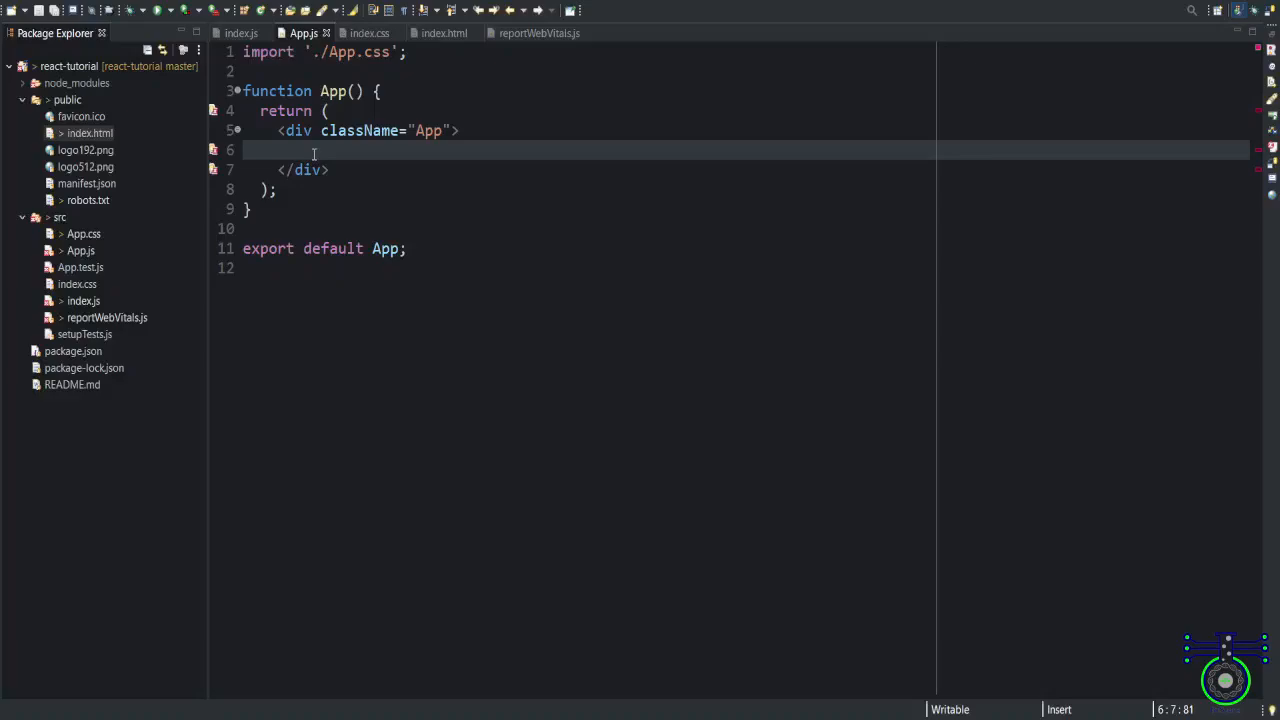
mouse_move(311, 150)
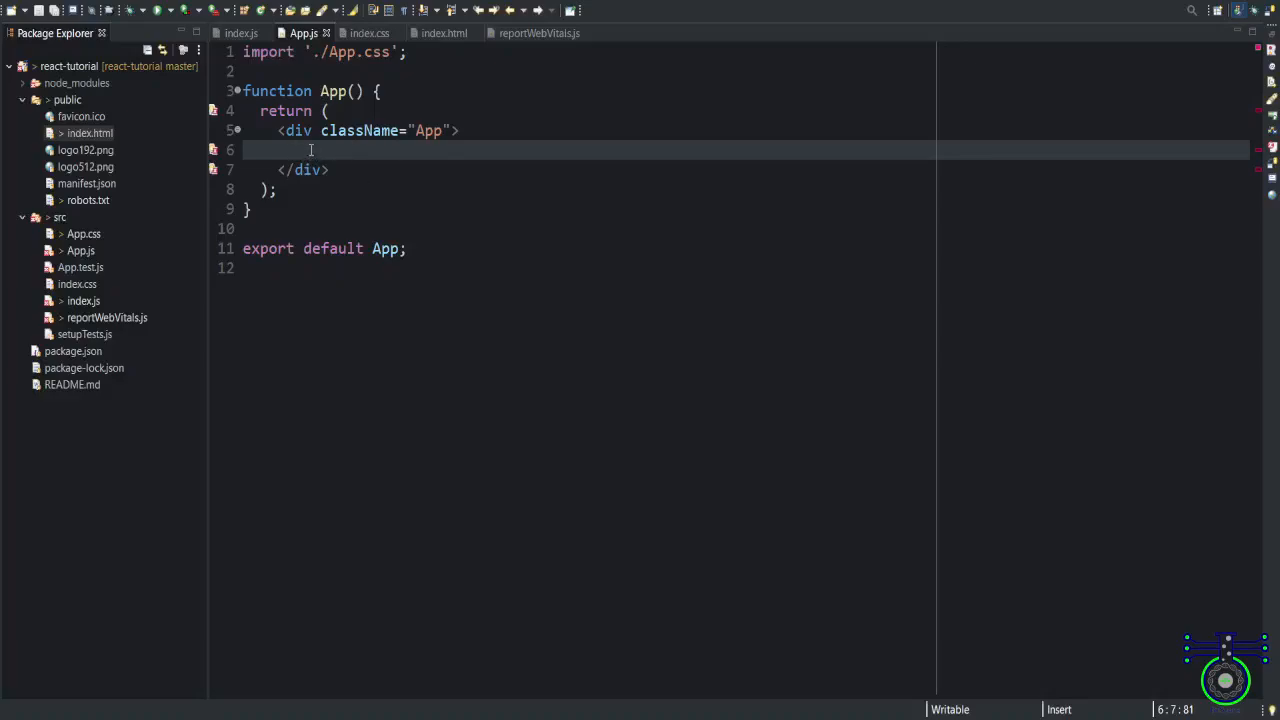
Type <h3>Welcome to React Web Application</h3> on the empty line inside the App div
text(<h)
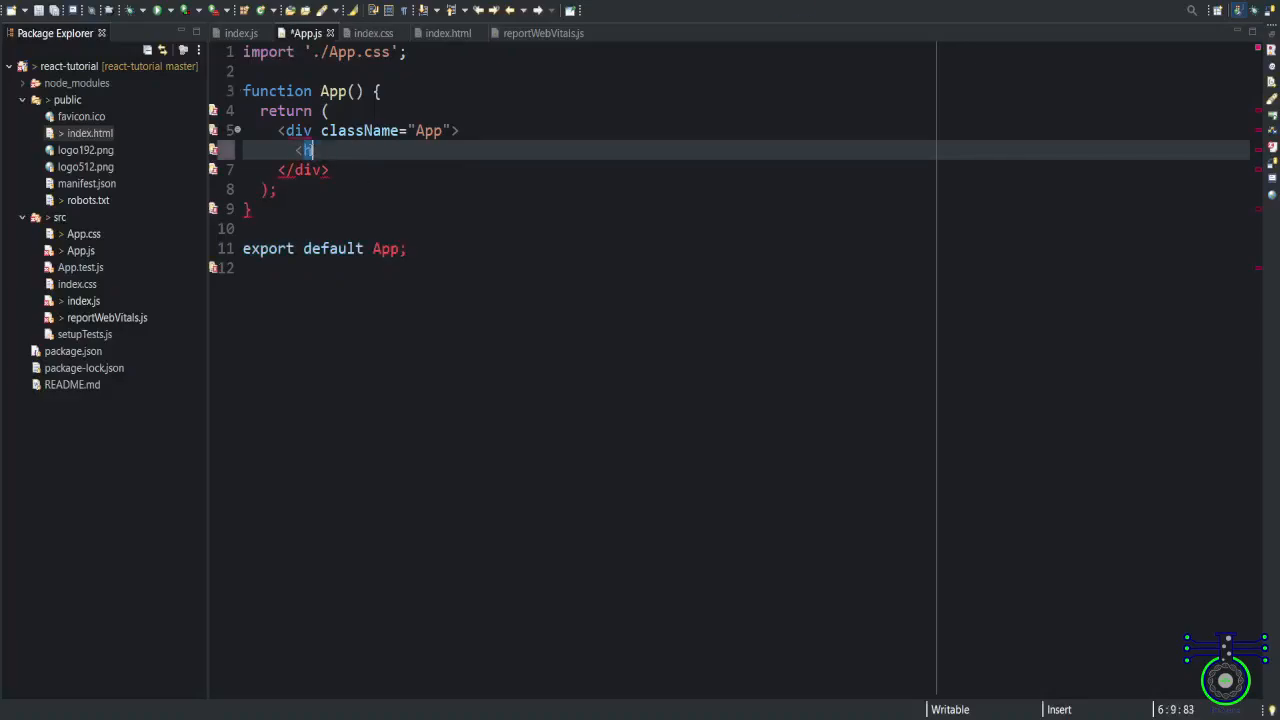
text(h3>Welcome to React Web Application</h3>)
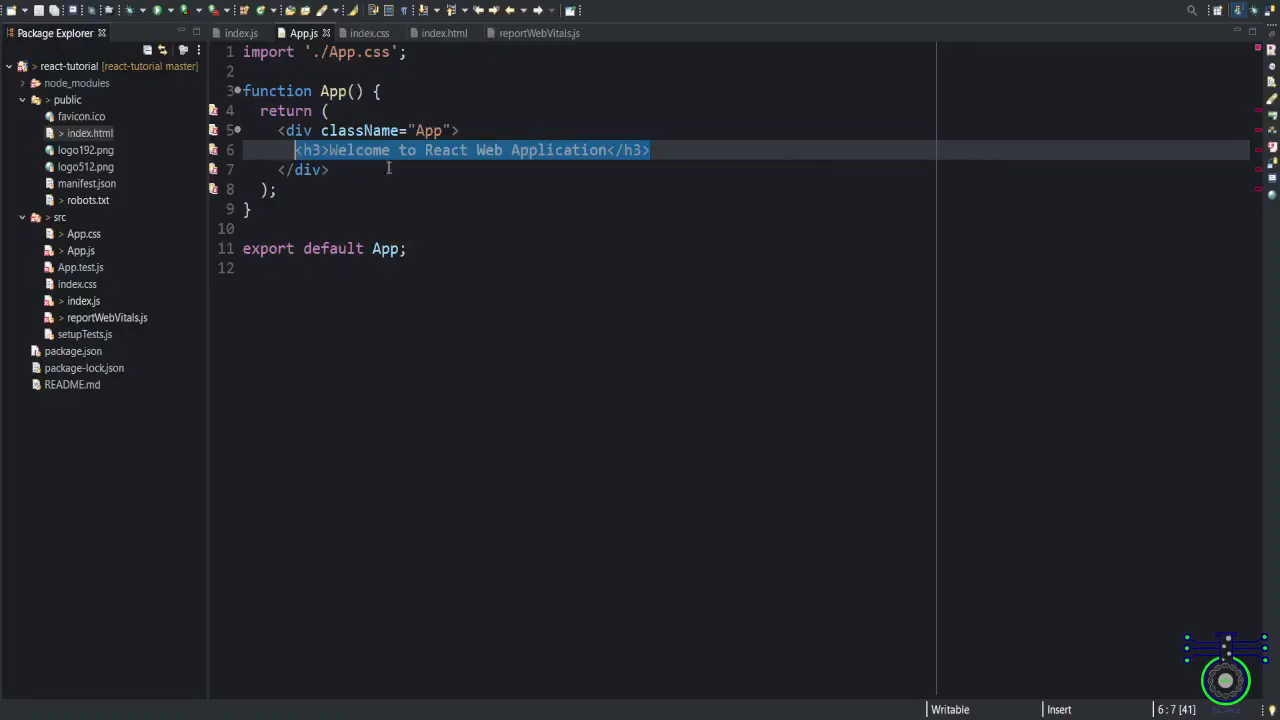
click(675, 150)
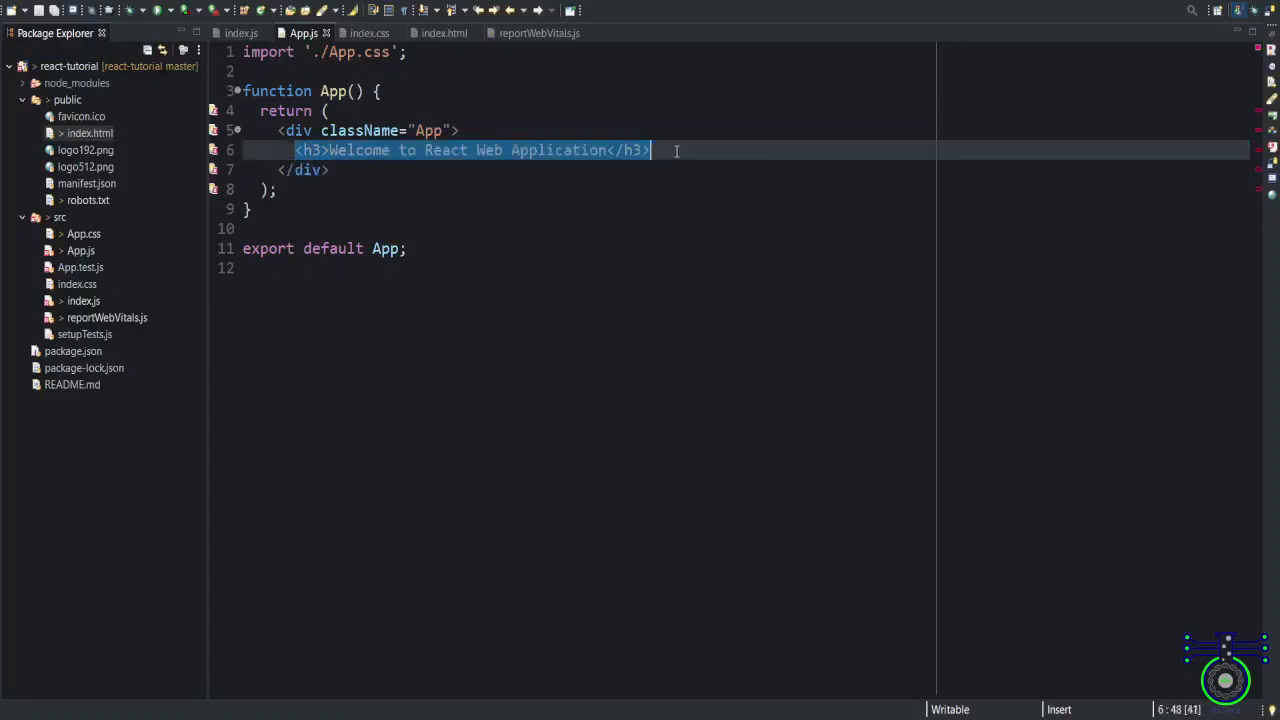